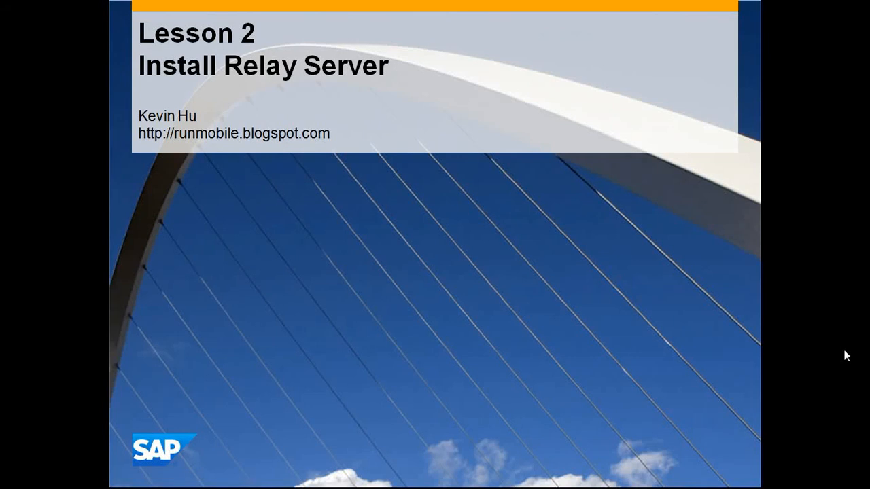
mouse_move(597, 403)
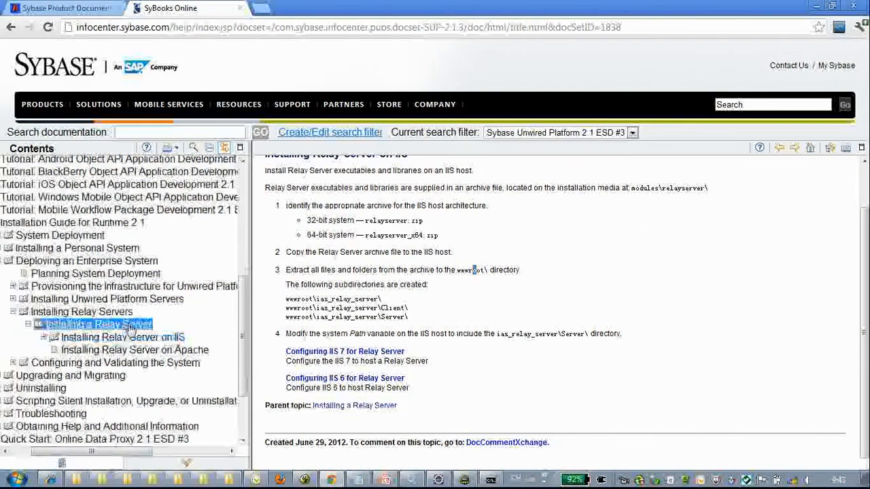
- Browse the Installation Guide for Runtime 2.1 down to the Installing a Relay Server topic
click(98, 324)
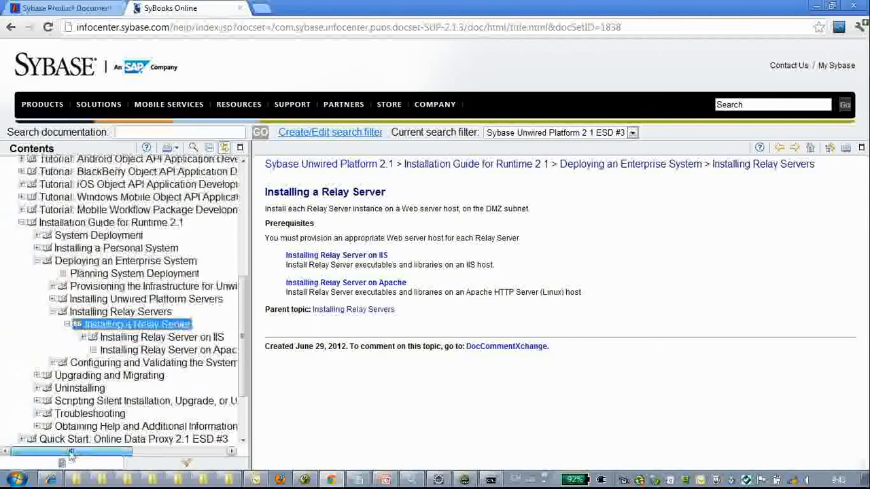
click(108, 223)
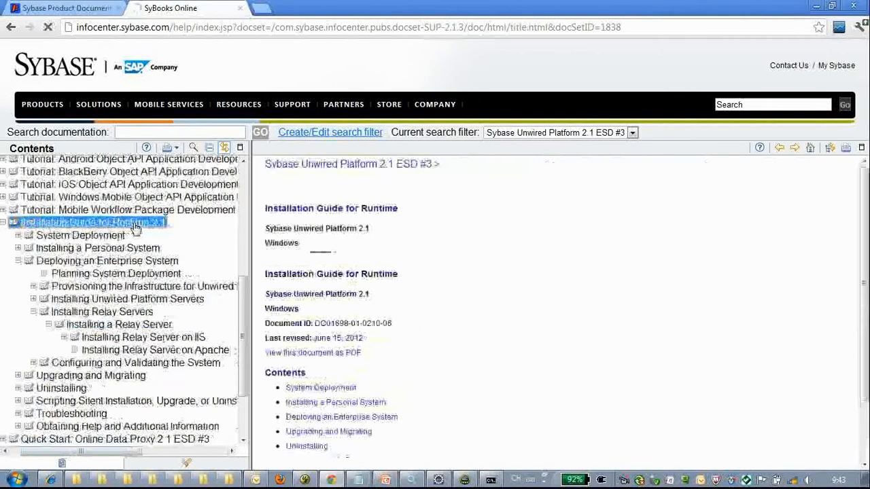
click(93, 223)
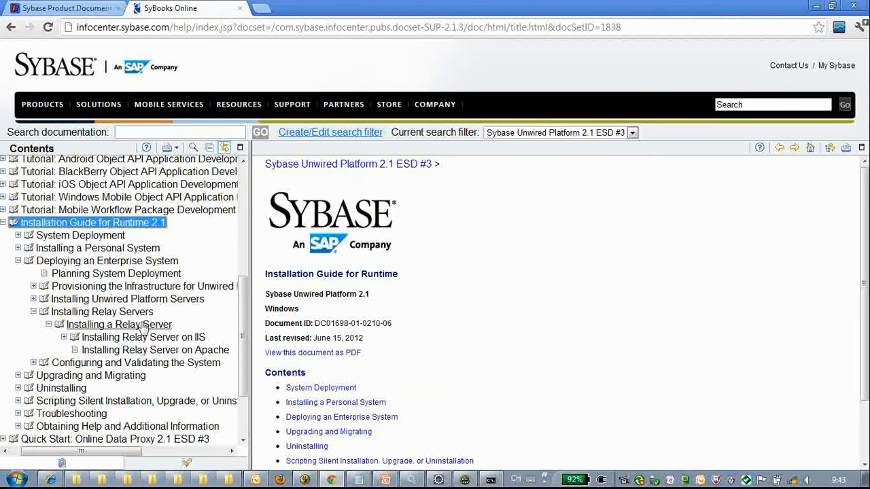
click(102, 311)
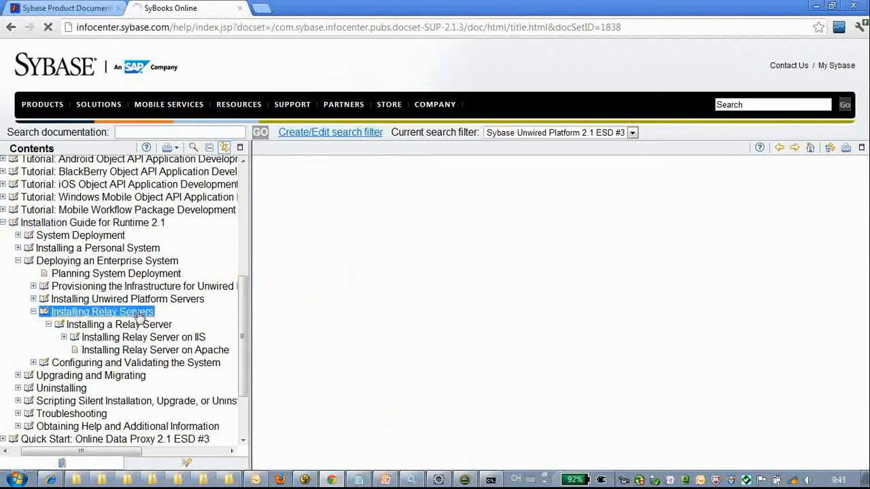
click(101, 311)
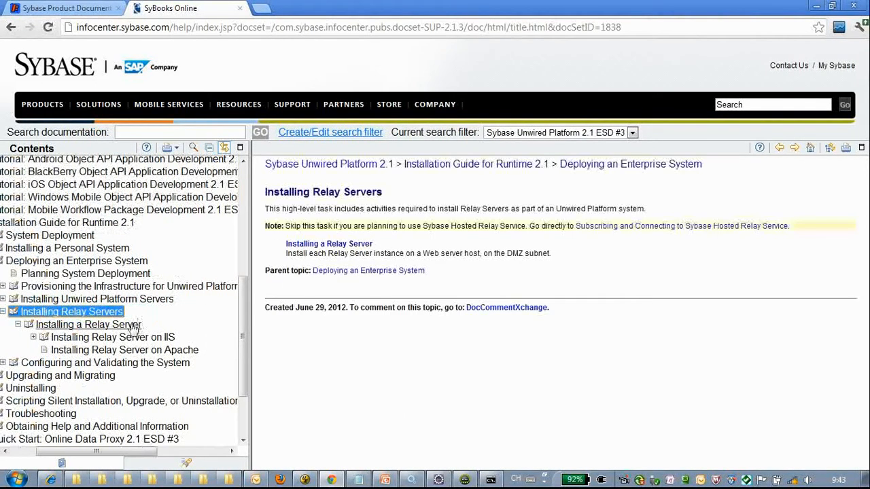
click(89, 324)
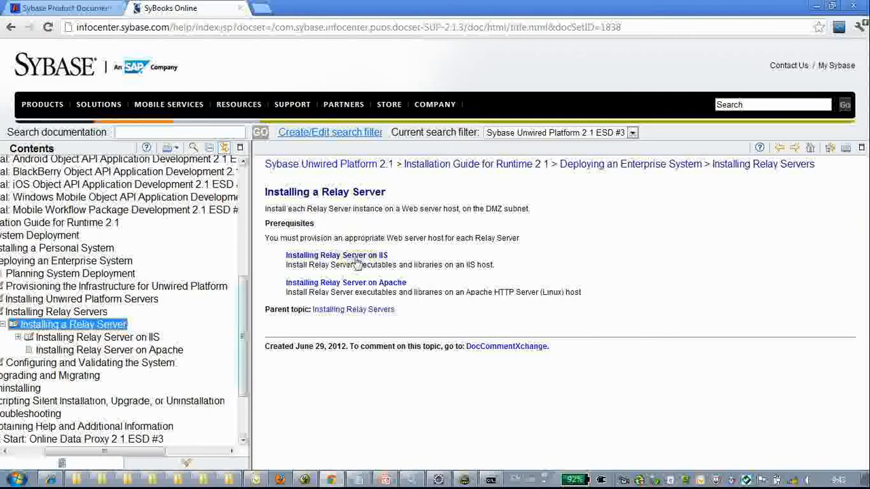
click(336, 255)
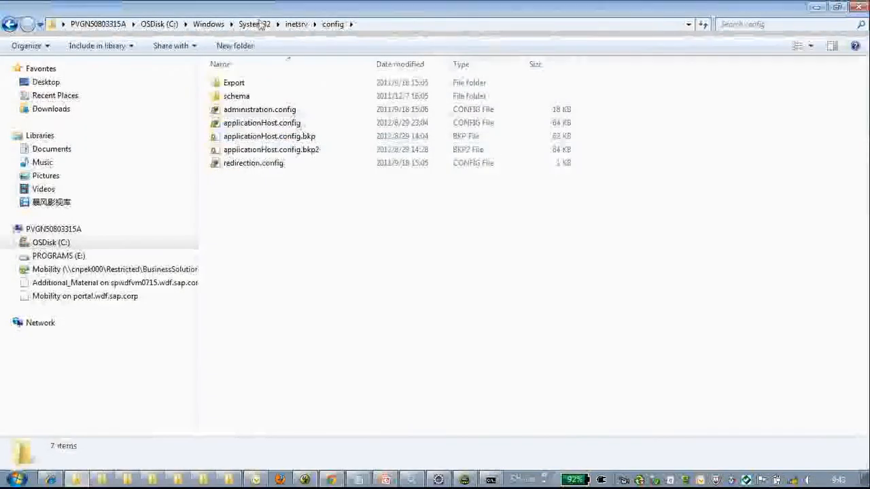
- Navigate C:\inetpub\wwwroot\ias_relay_server\server, then return to the SyBooks documentation
click(158, 25)
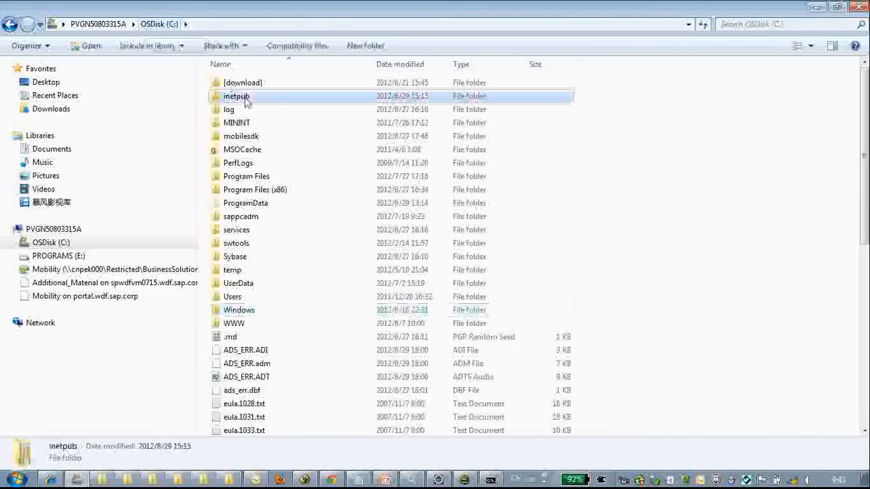
double_click(237, 95)
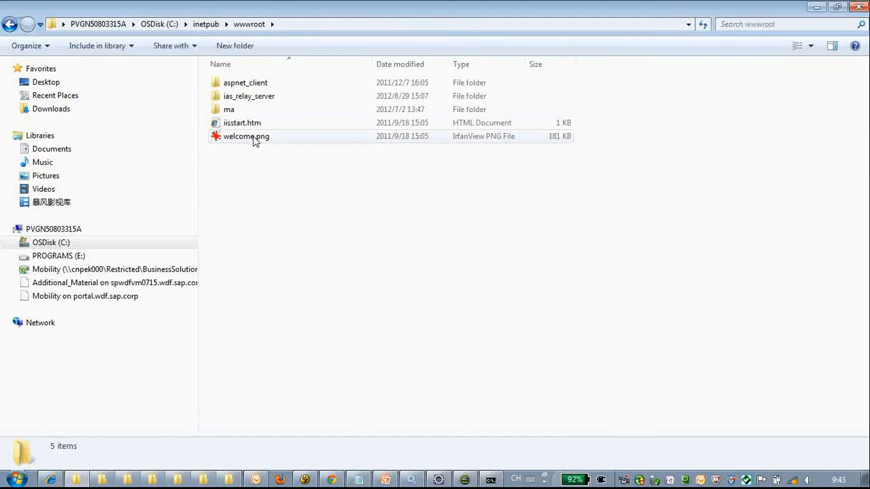
double_click(249, 95)
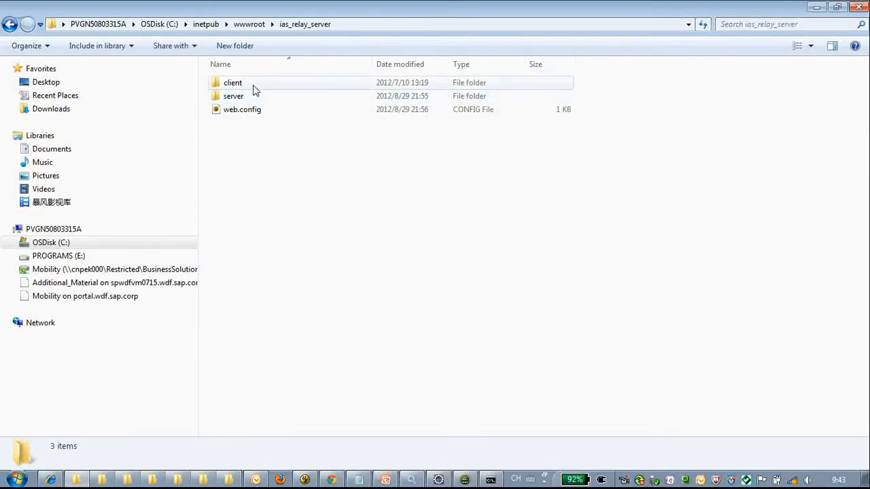
double_click(234, 95)
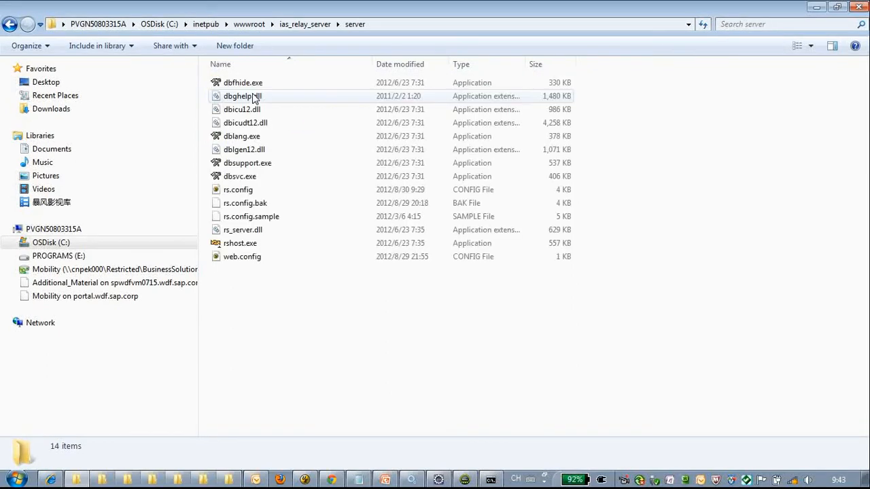
click(304, 25)
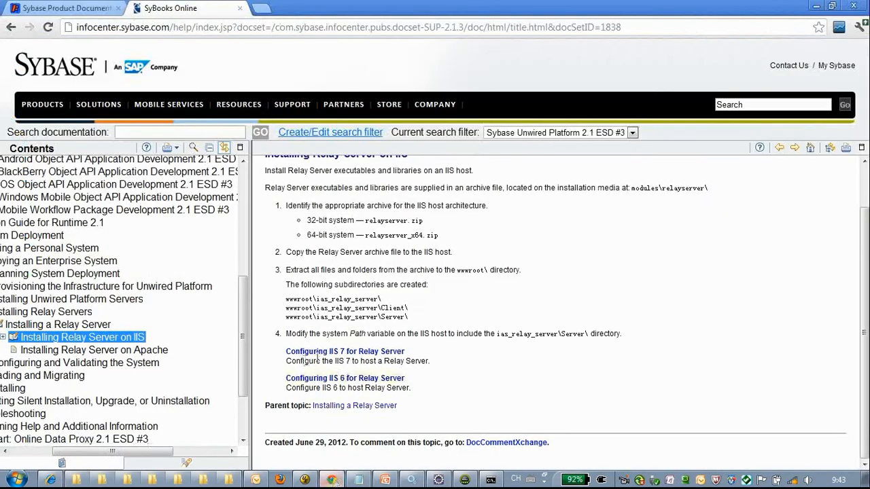
- Read the Configuring IIS 7 for Relay Server topic, noting the applicationHost.config file name
click(345, 351)
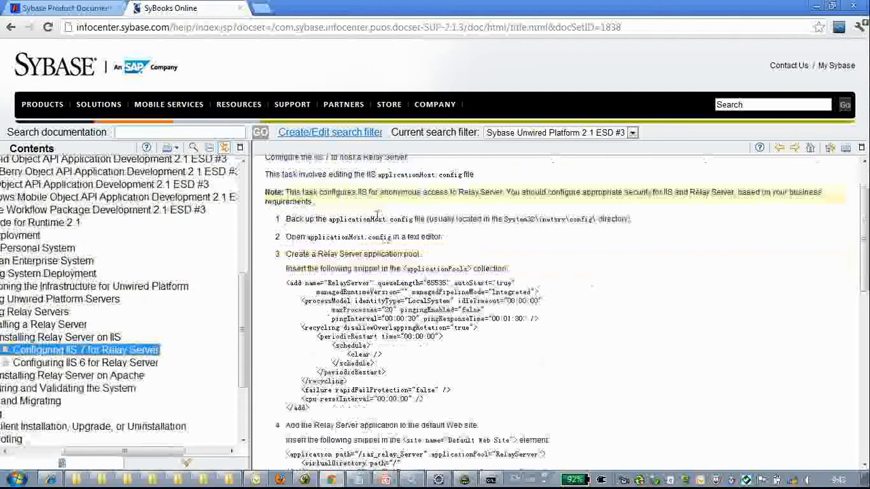
double_click(419, 174)
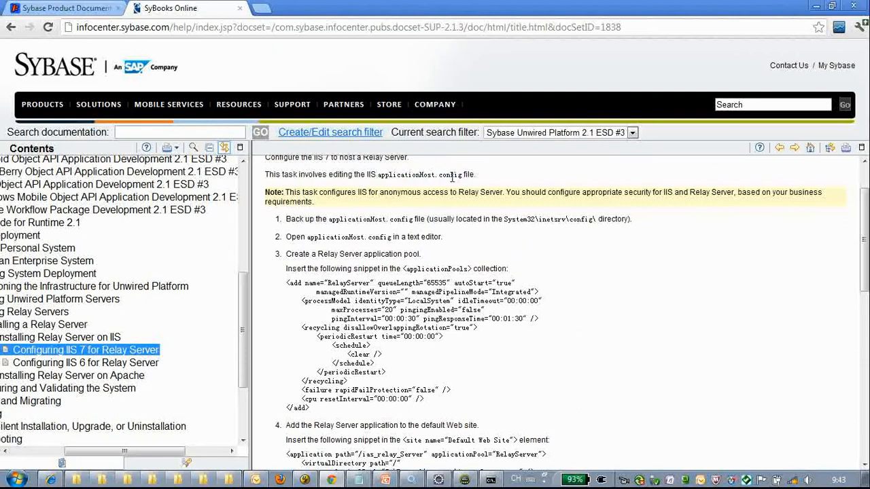
double_click(417, 174)
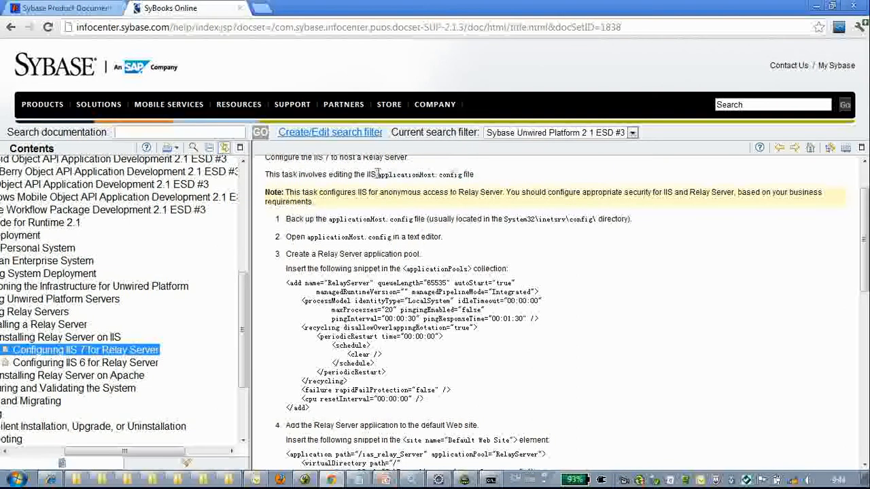
scroll(down, 3)
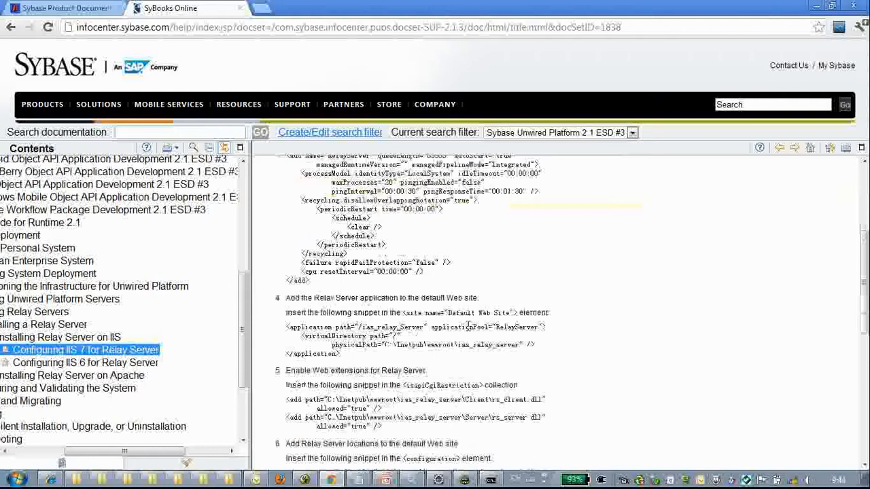
scroll(down, 3)
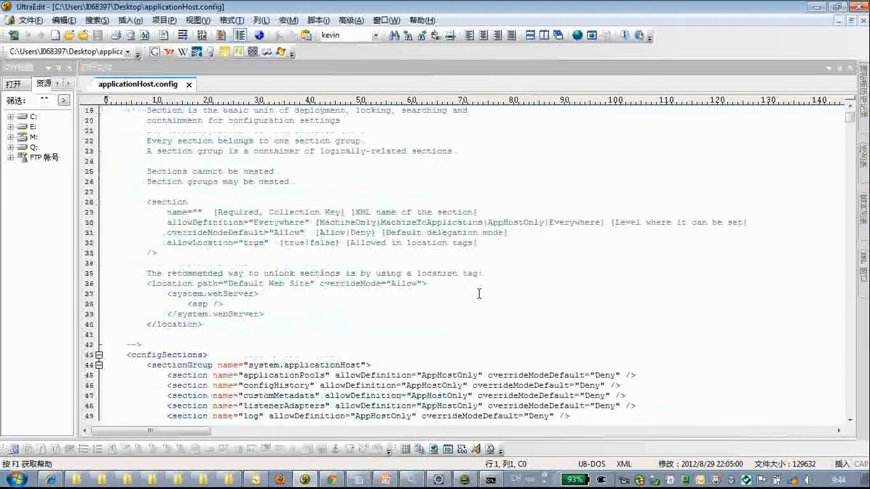
- Scroll applicationHost.config to the added relay server sites and isapiCgiRestriction entries
scroll(down, 3)
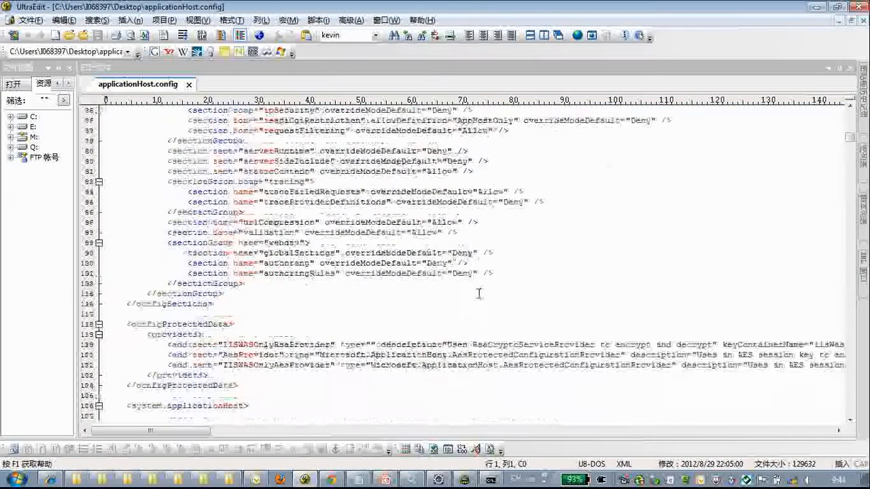
scroll(down, 3)
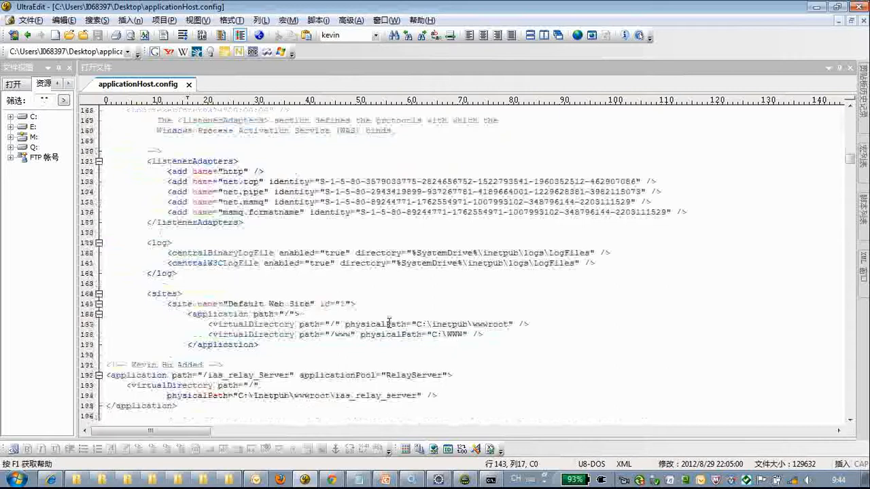
scroll(down, 3)
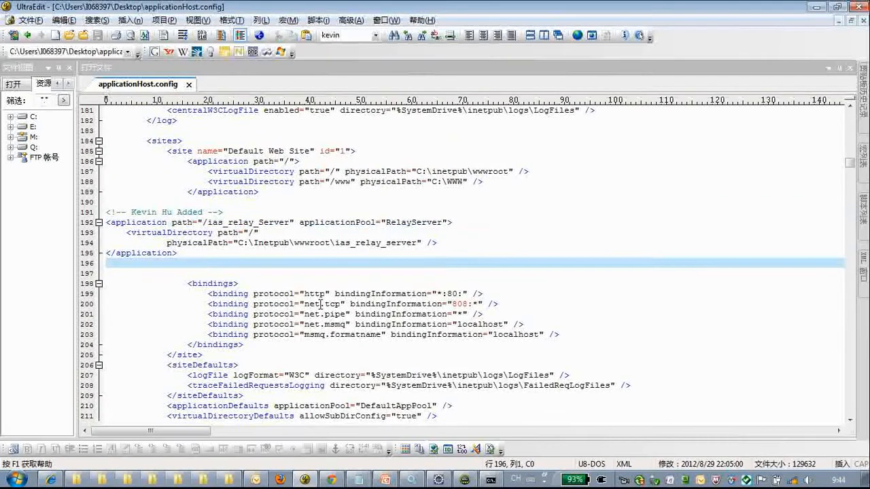
scroll(down, 3)
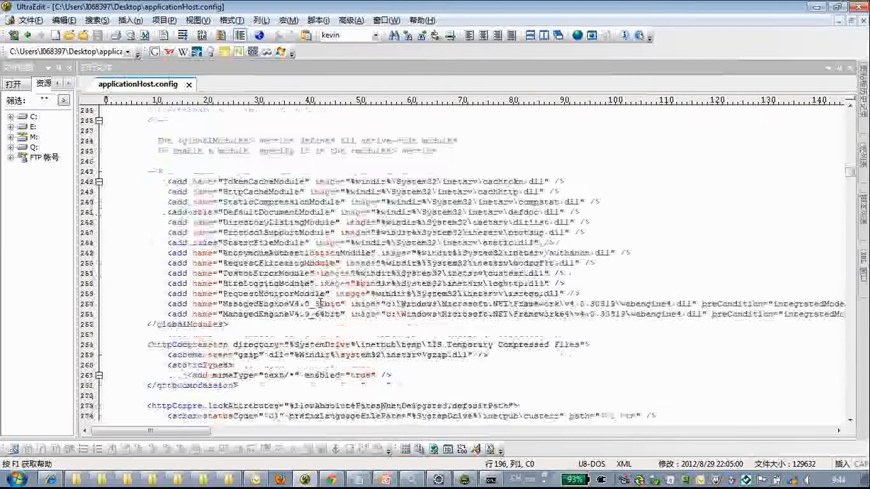
scroll(down, 3)
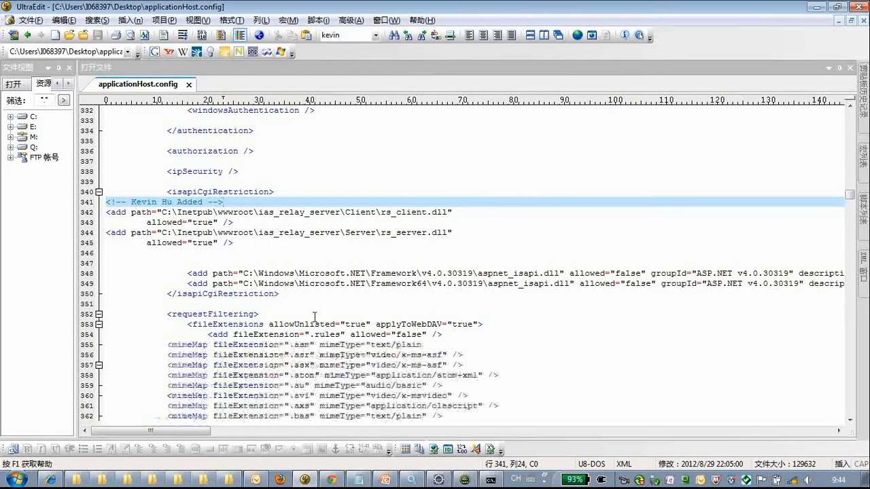
scroll(down, 3)
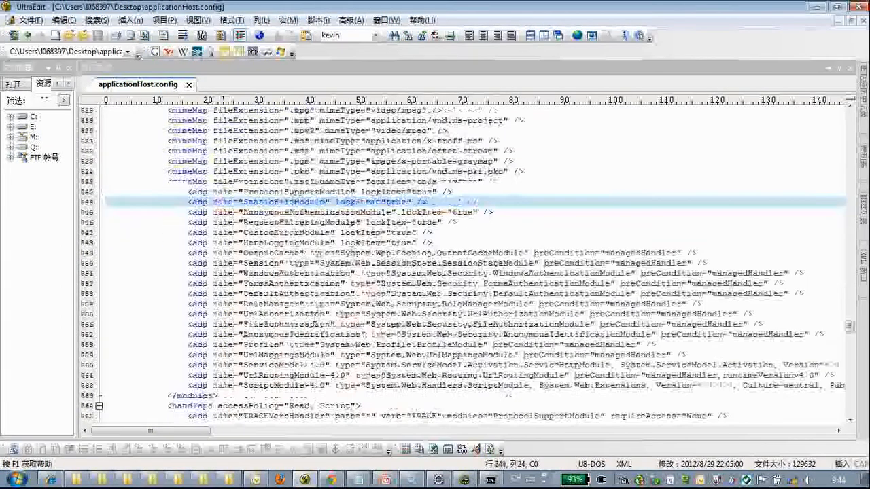
scroll(down, 3)
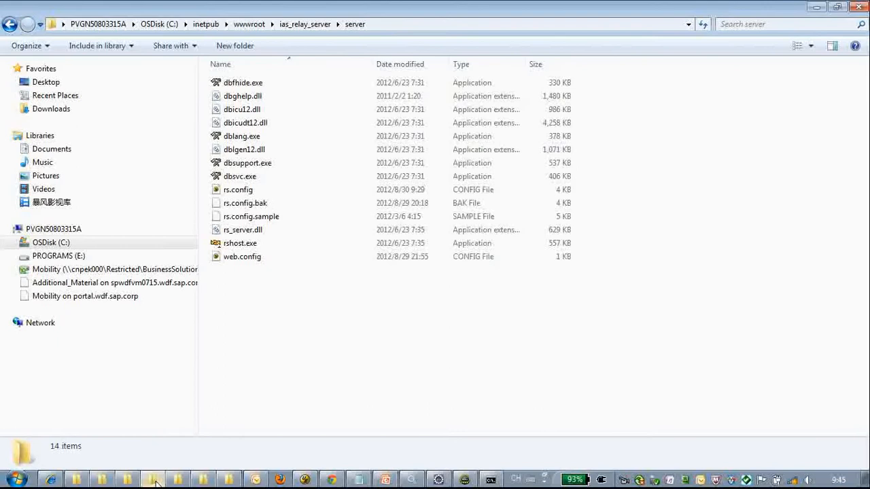
- Open a second Explorer window on the Windows folder and enter System32
click(178, 478)
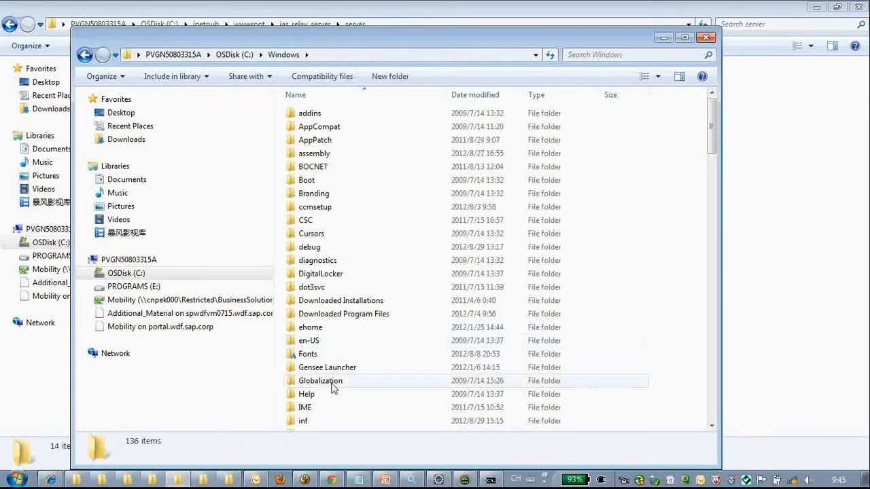
click(311, 287)
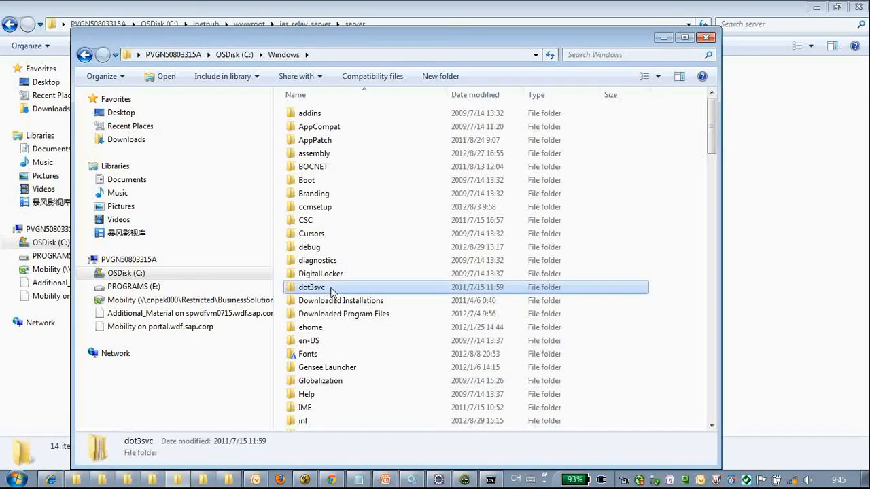
scroll(down, 3)
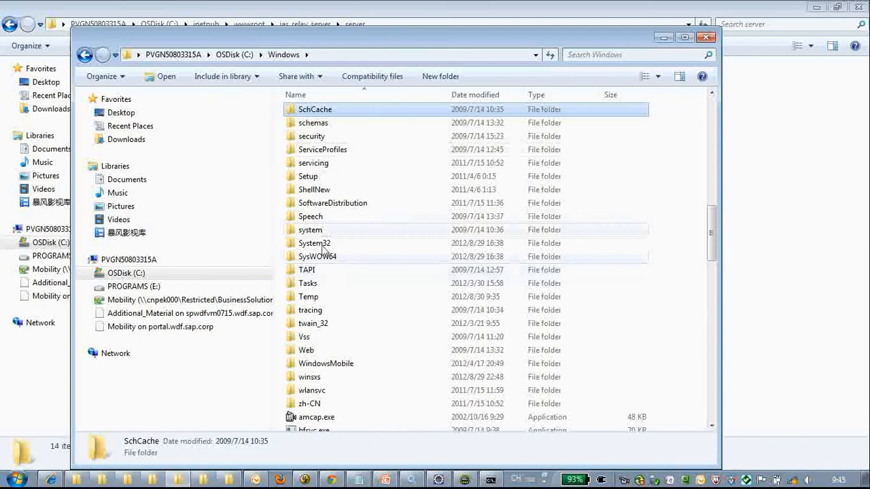
double_click(315, 243)
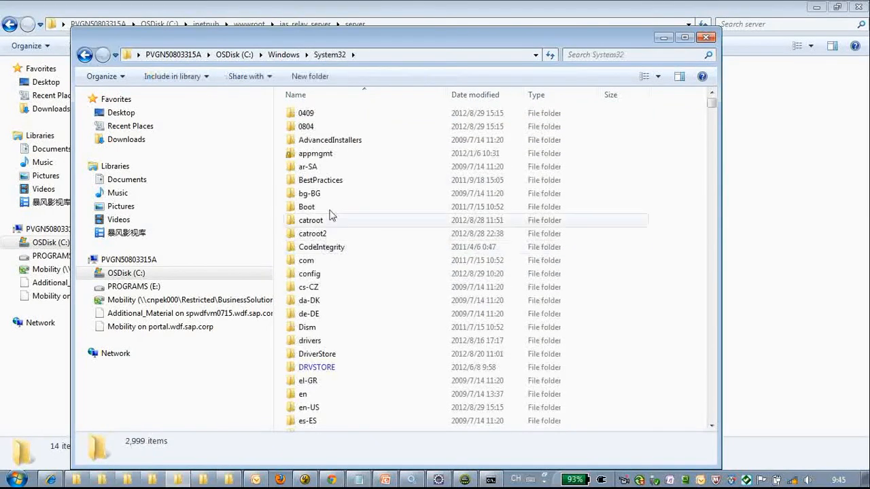
mouse_move(327, 327)
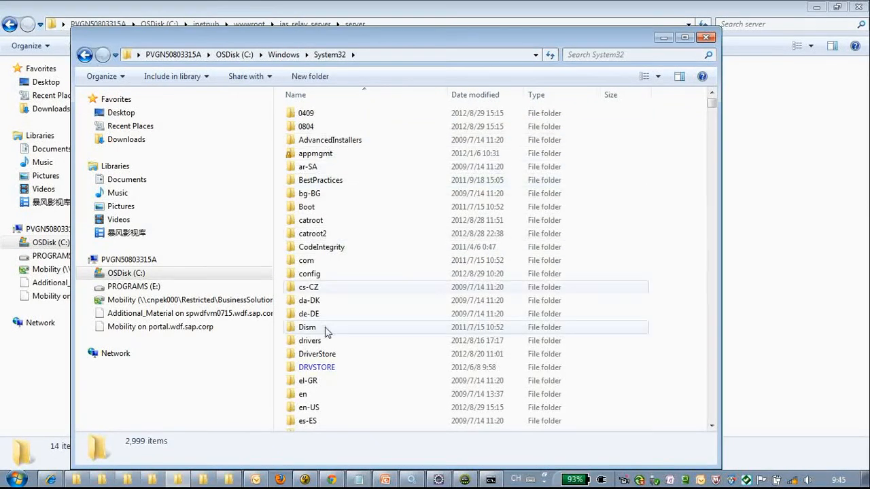
- Navigate into inetsrv\config and highlight applicationHost.config
click(309, 287)
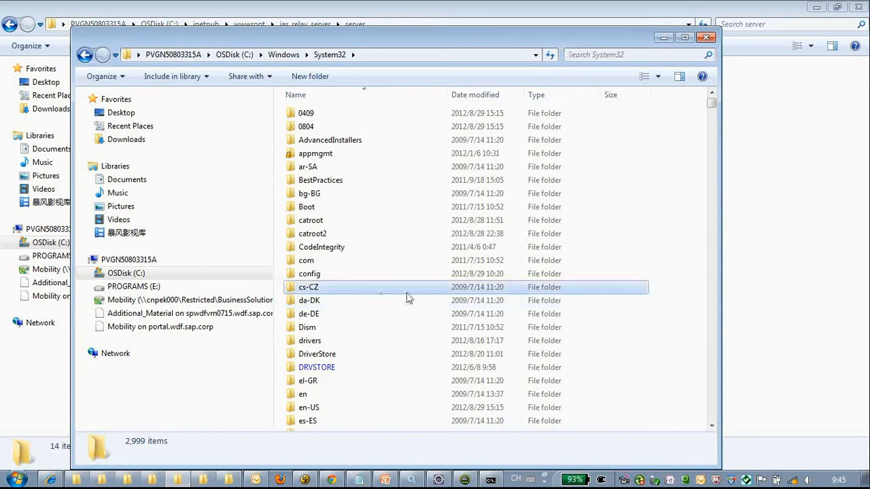
click(307, 286)
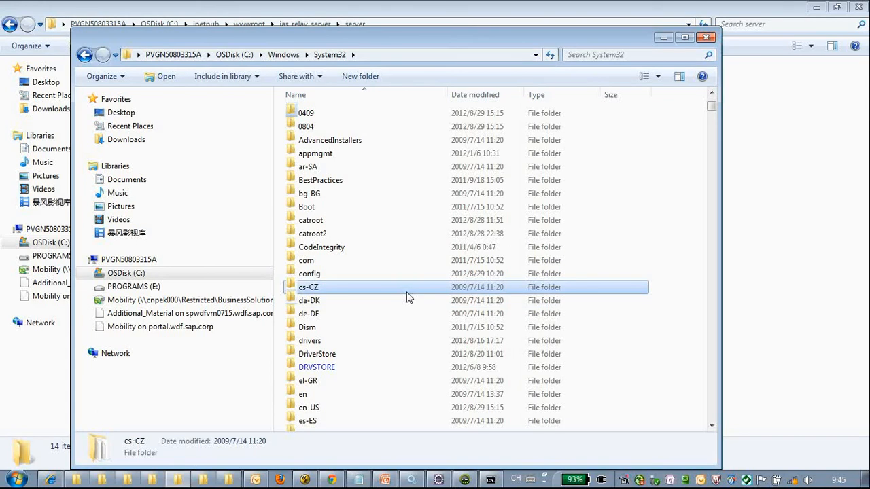
scroll(down, 3)
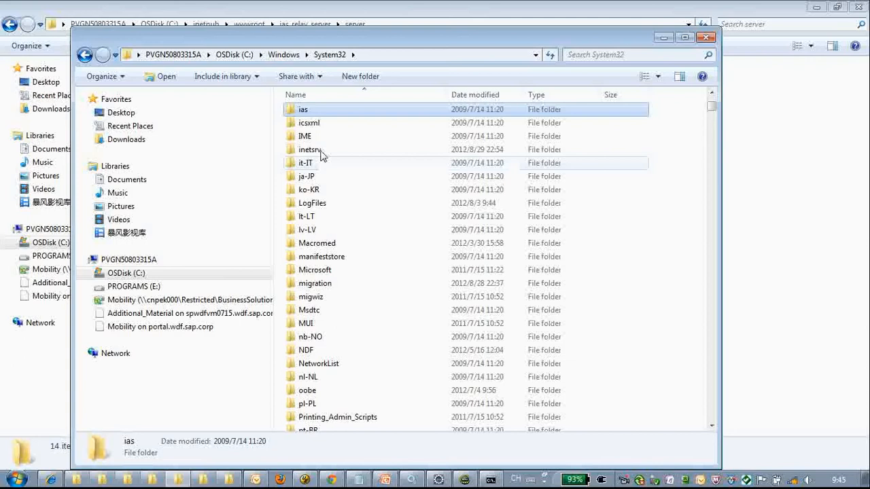
double_click(310, 150)
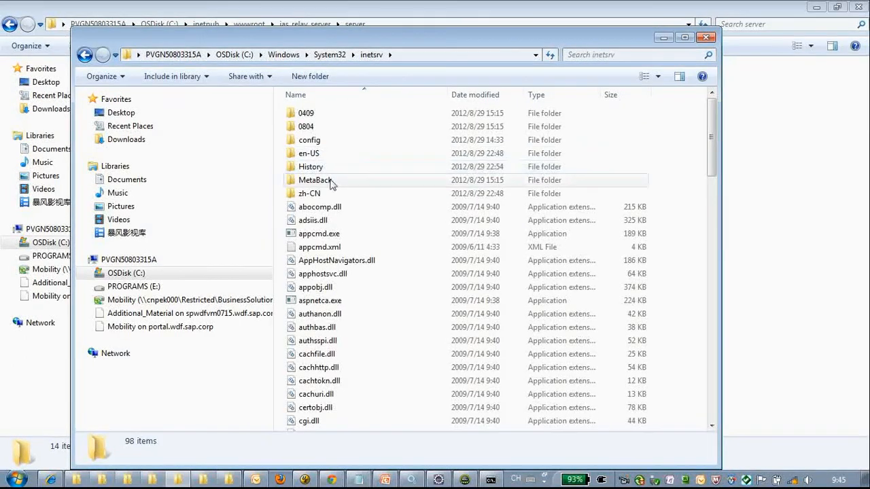
double_click(310, 139)
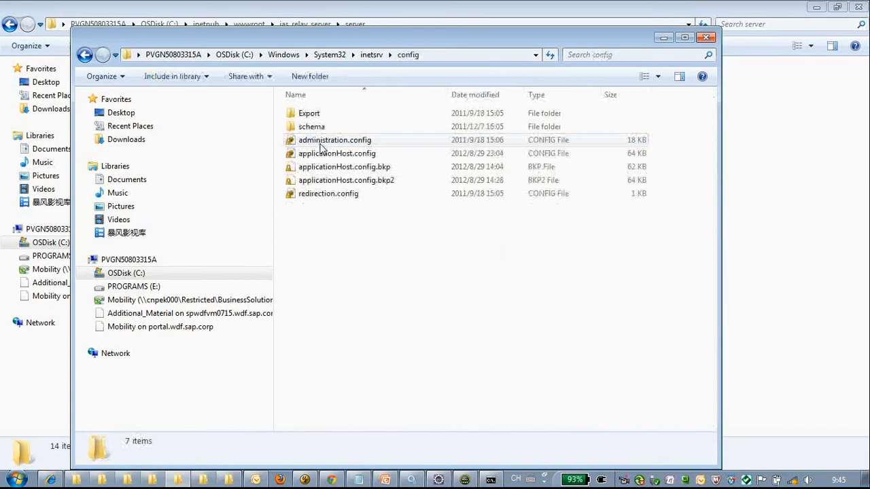
click(337, 152)
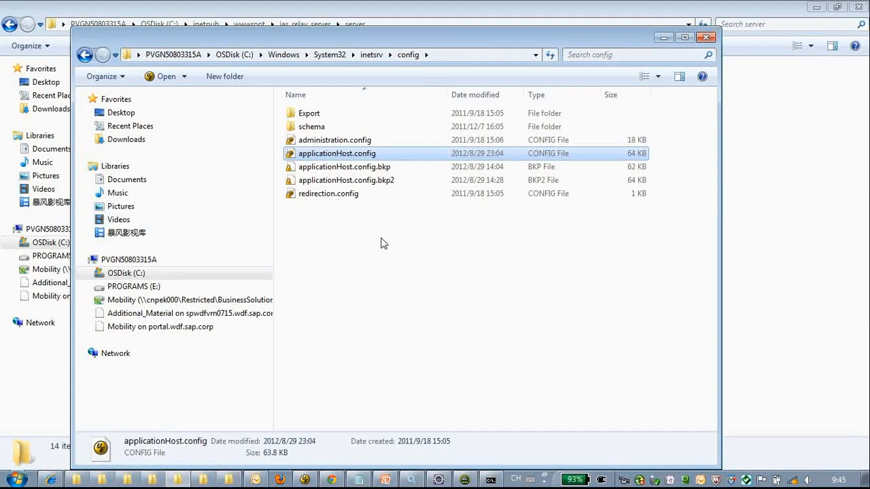
mouse_move(448, 451)
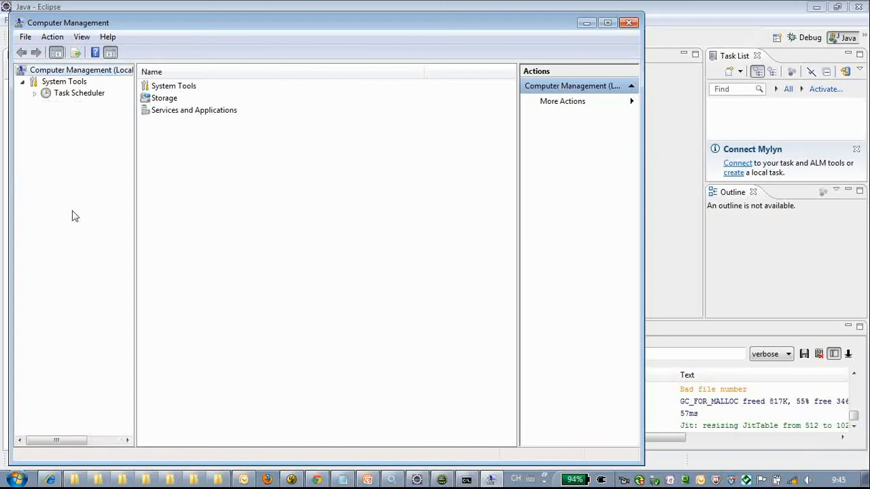
- Expand Services and Applications and select the Internet Information Services manager
click(92, 195)
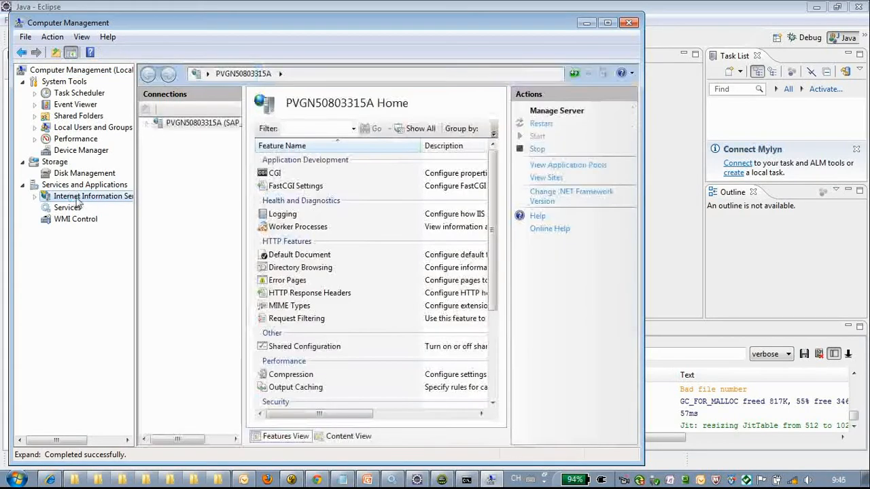
click(607, 22)
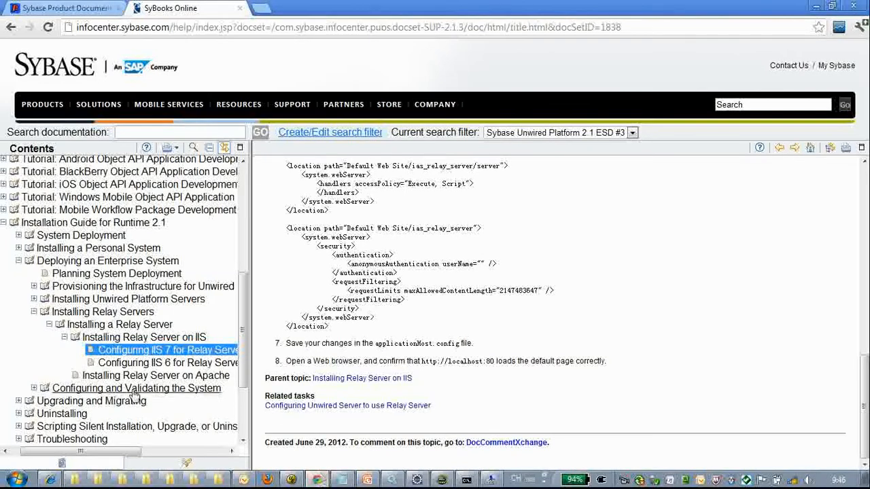
- Browse from Configuring and Validating the System down to the Configuring Relay Servers topic
click(135, 389)
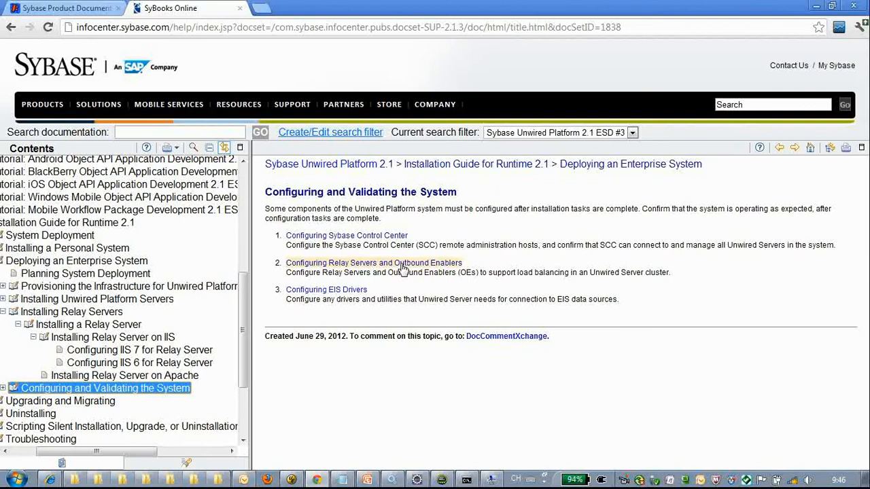
click(374, 264)
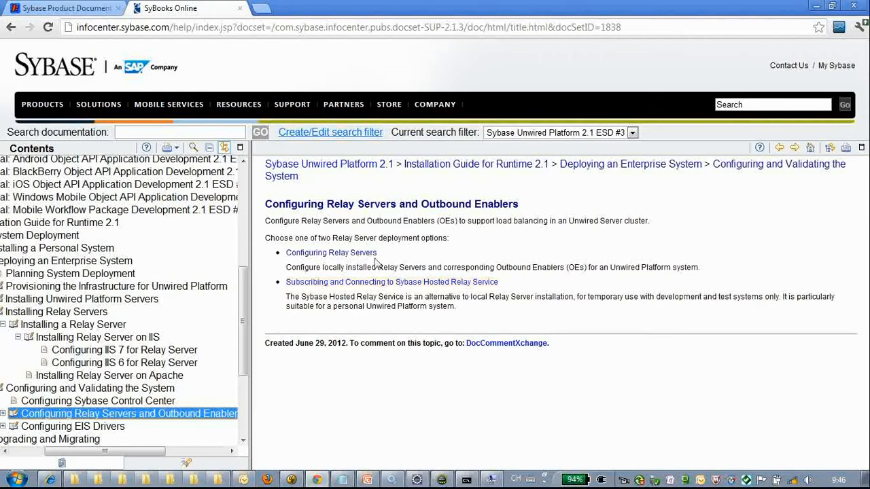
click(331, 252)
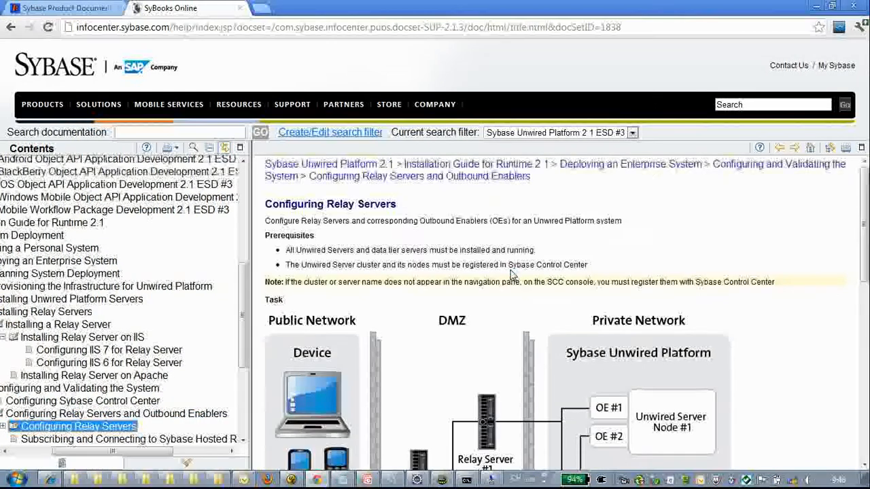
scroll(down, 3)
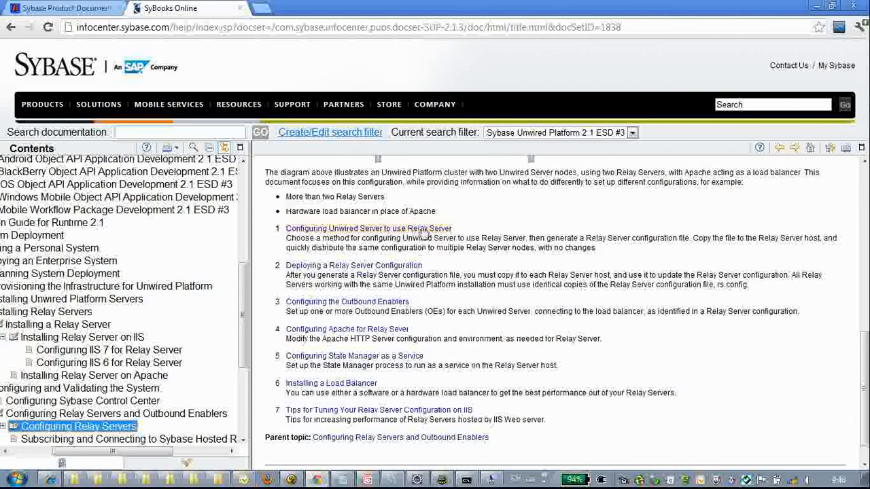
- Read the Creating a Quick Configuration topic under Configuring Unwired Server to use Relay Server
click(368, 228)
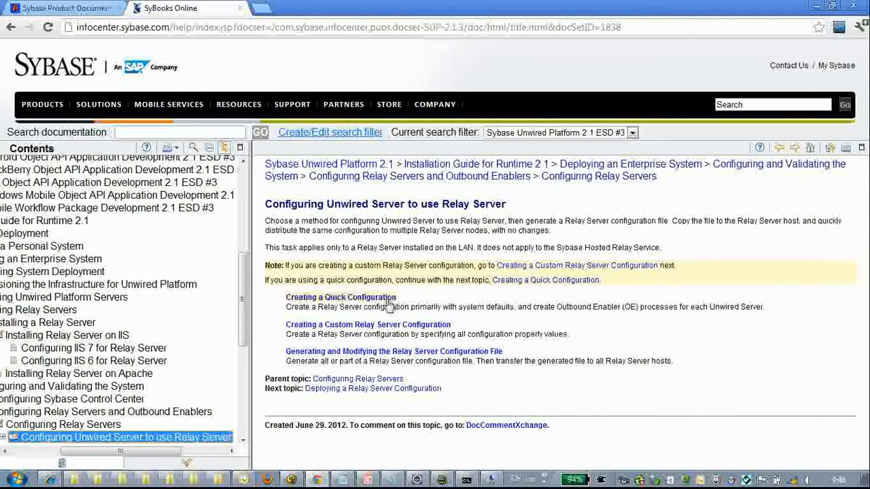
click(339, 296)
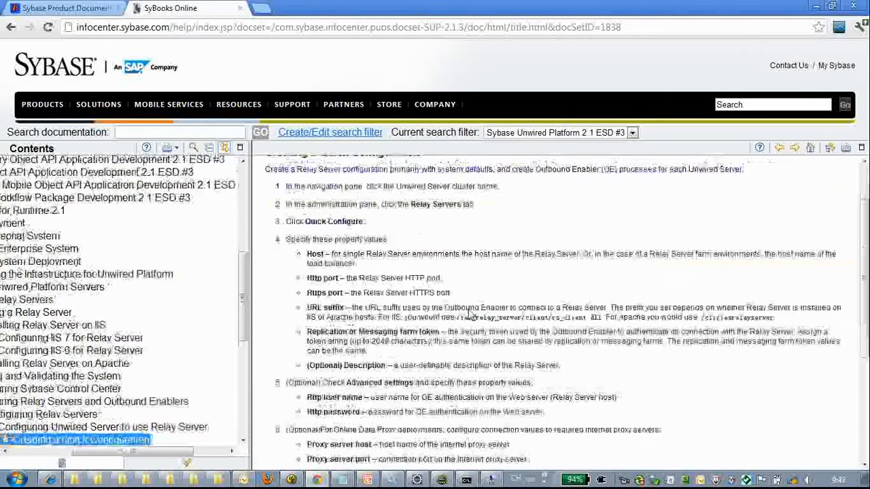
scroll(down, 3)
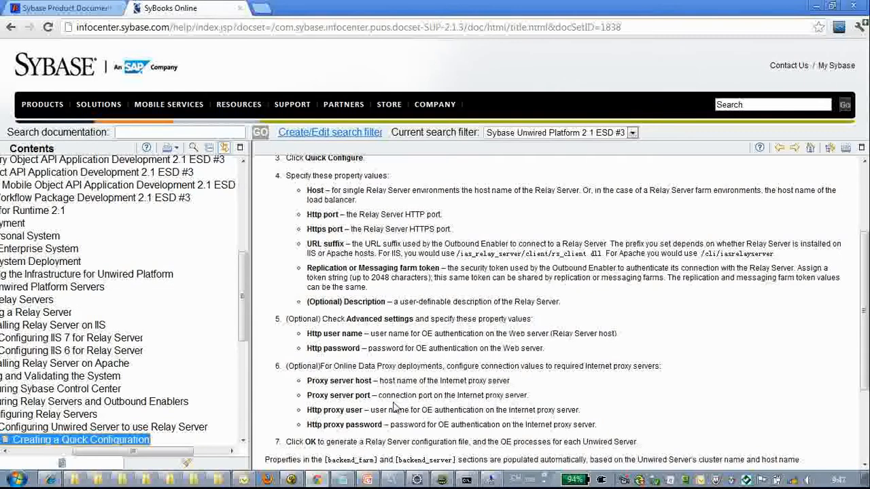
scroll(down, 3)
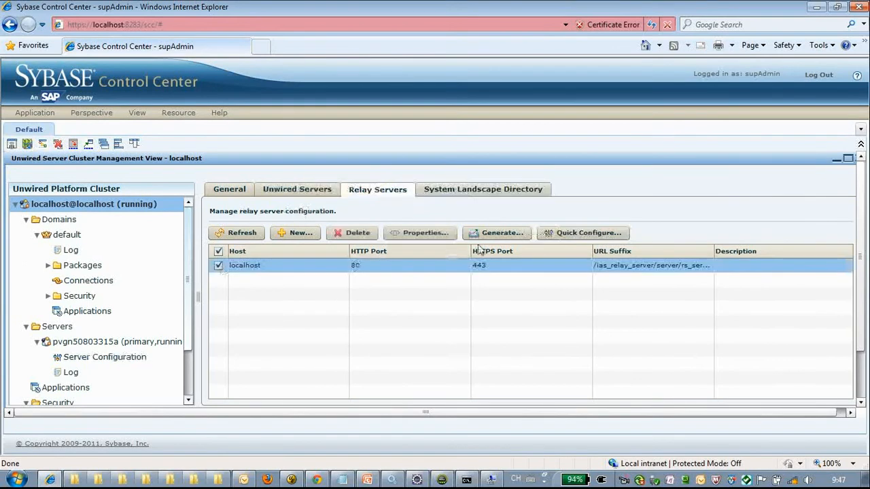
mouse_move(425, 232)
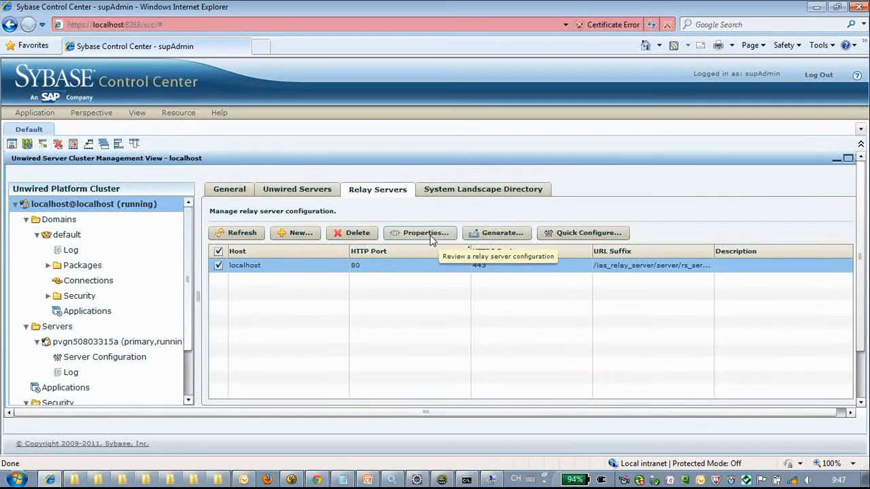
- Review the existing localhost relay server properties without changes and start Quick Configure
click(418, 233)
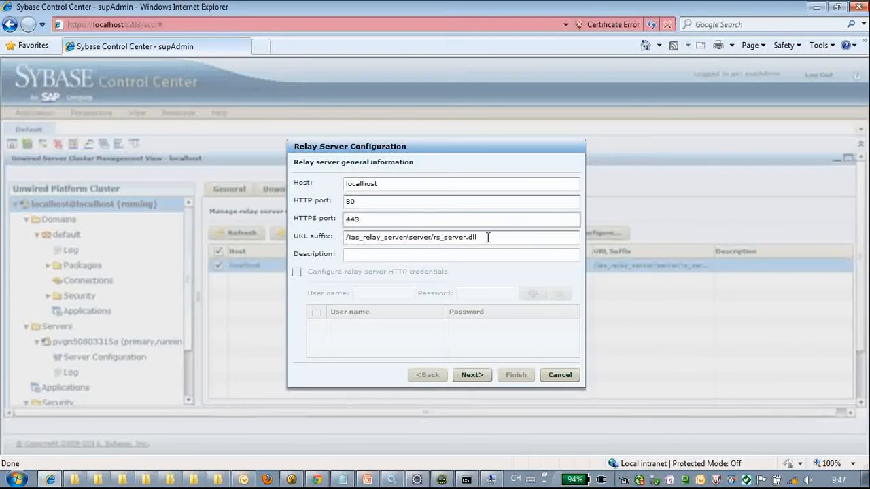
click(561, 375)
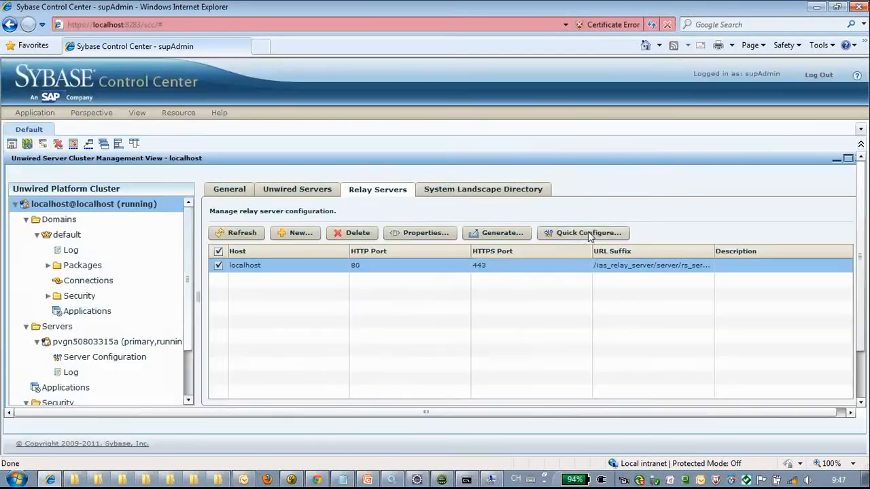
click(582, 232)
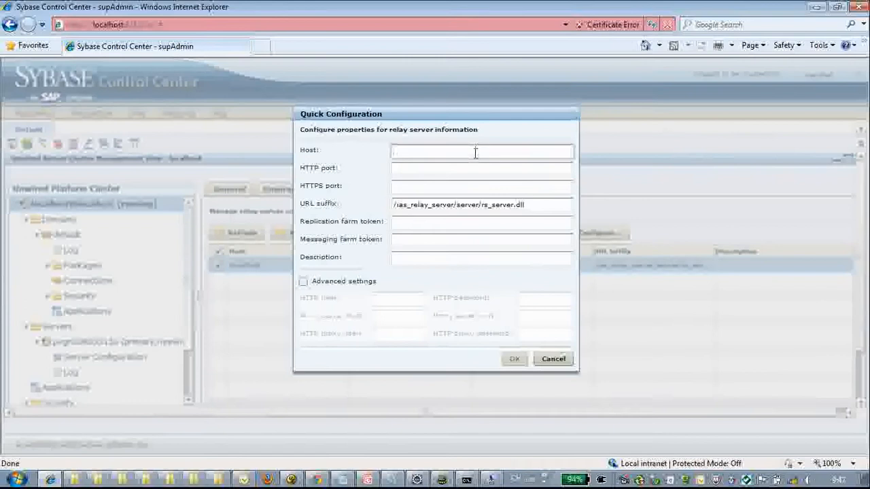
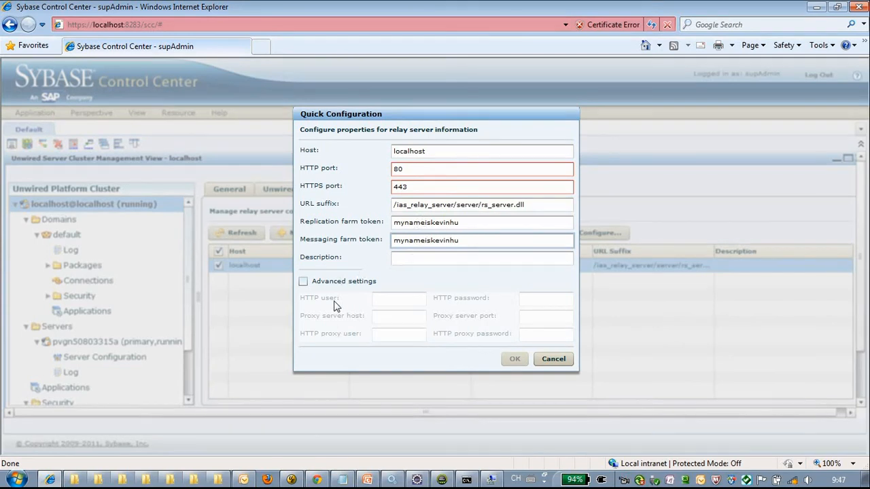
- Enter host localhost, HTTP port 80, HTTPS port 443 and the two farm tokens
mouse_move(484, 313)
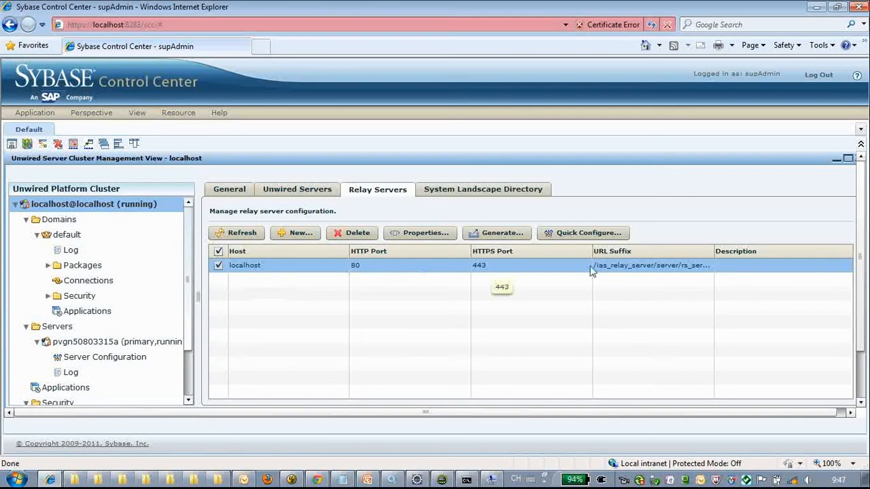
mouse_move(269, 275)
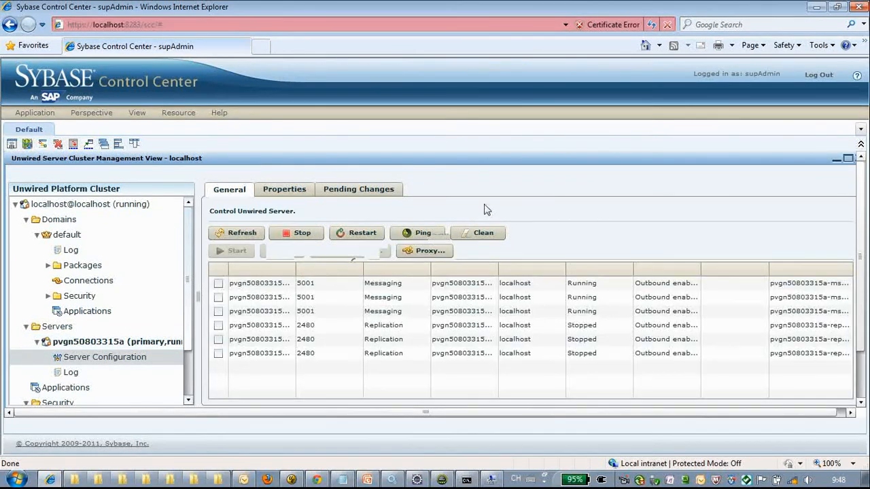
mouse_move(474, 209)
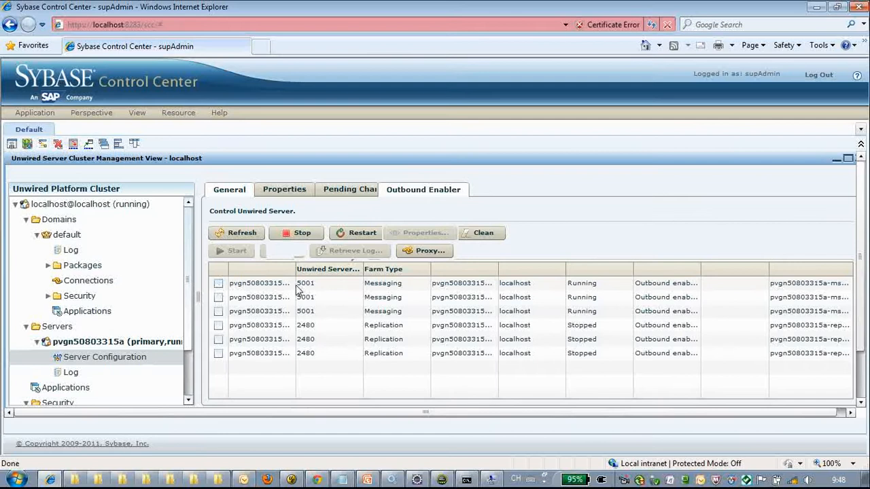
mouse_move(299, 261)
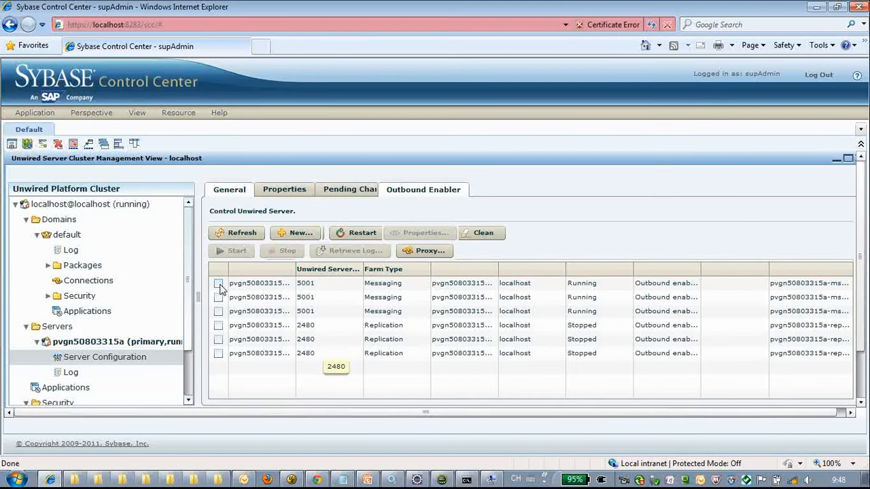
- Tick the two messaging outbound enabler rows in the Outbound Enabler list
click(217, 296)
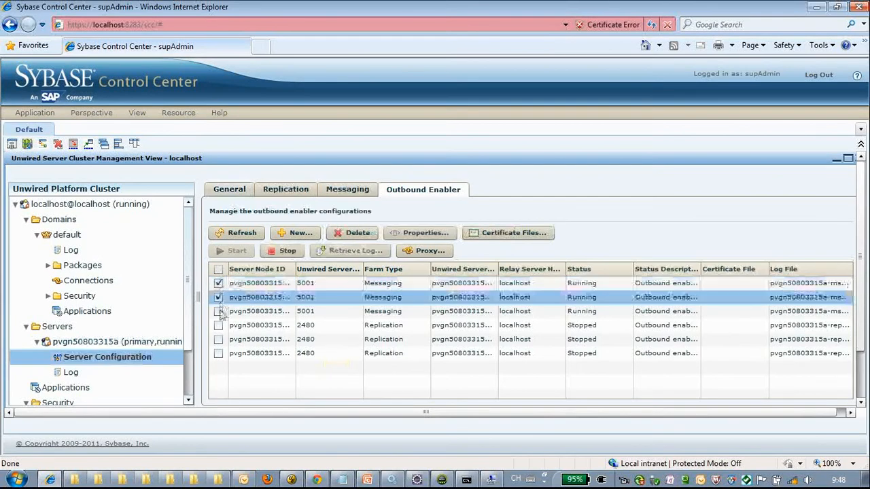
click(217, 310)
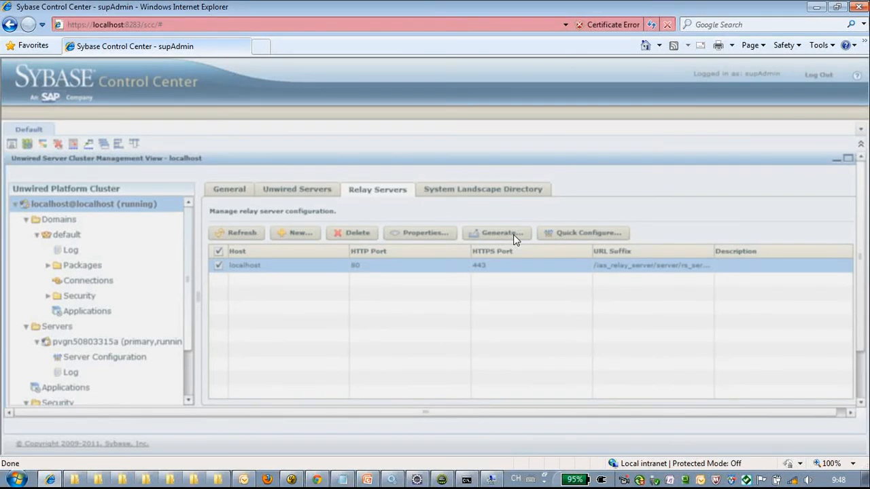
- Start Generate and choose a relay server configuration file for the whole relay server
click(498, 232)
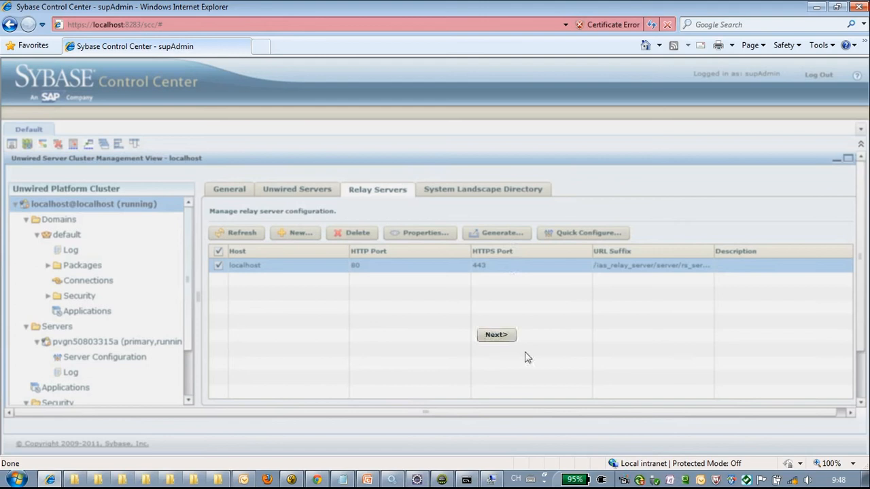
click(496, 334)
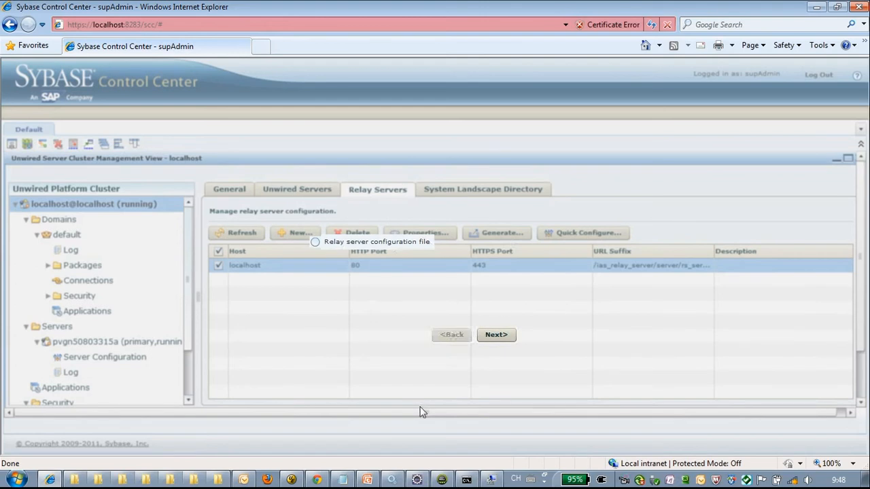
mouse_move(435, 400)
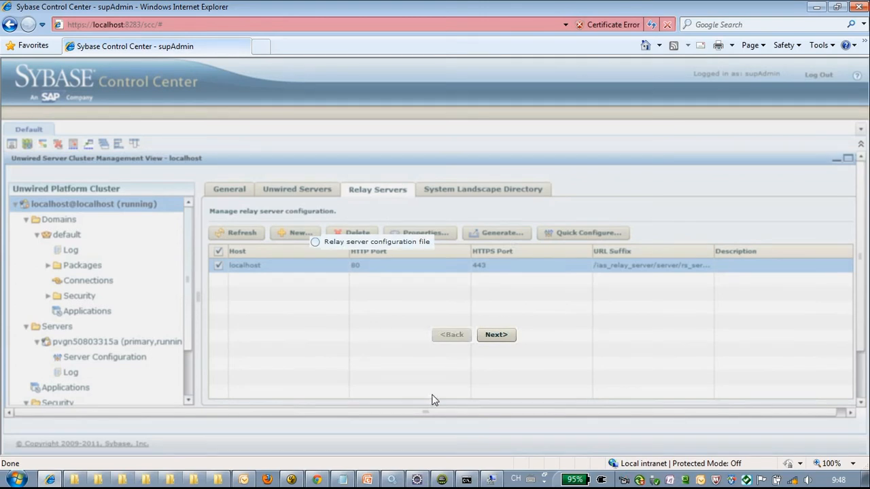
click(502, 232)
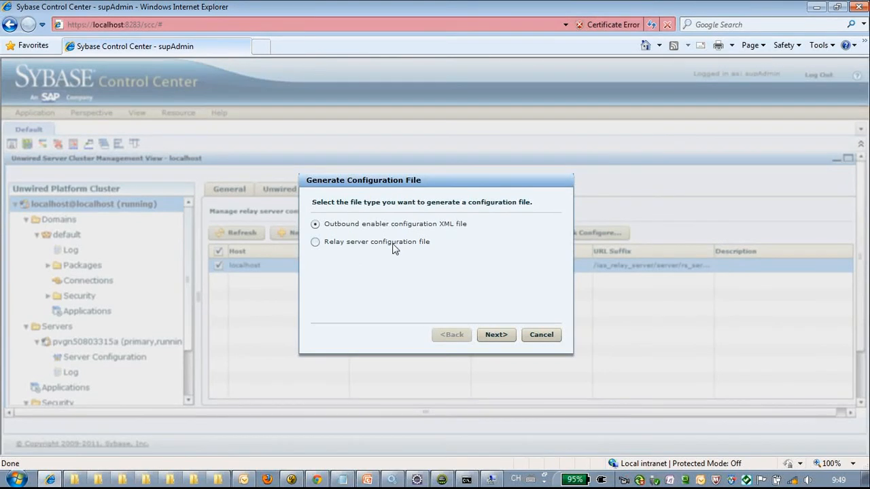
click(315, 242)
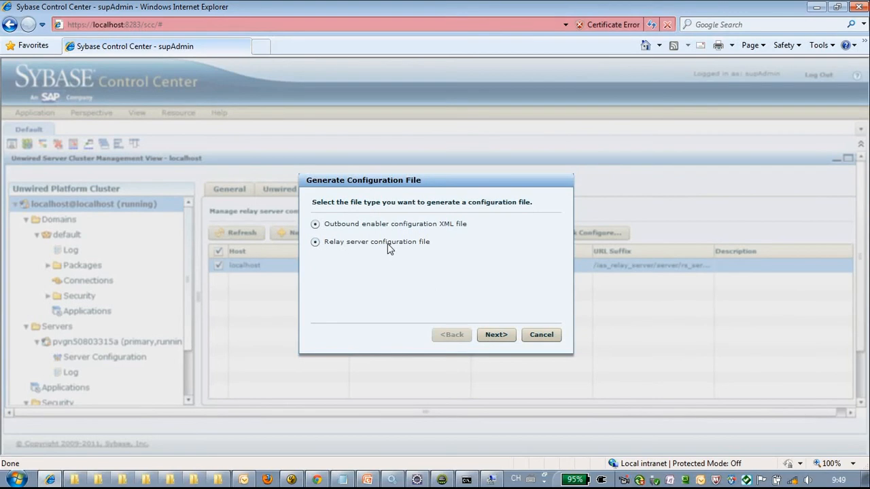
mouse_move(416, 247)
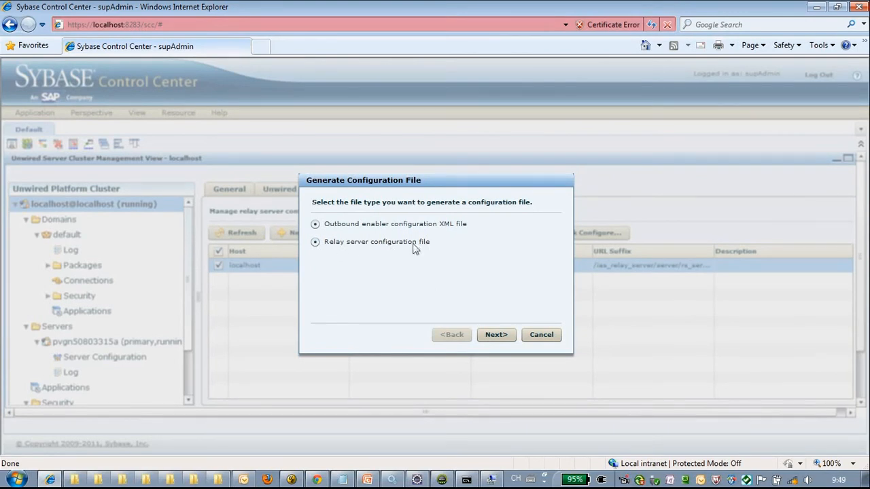
click(316, 242)
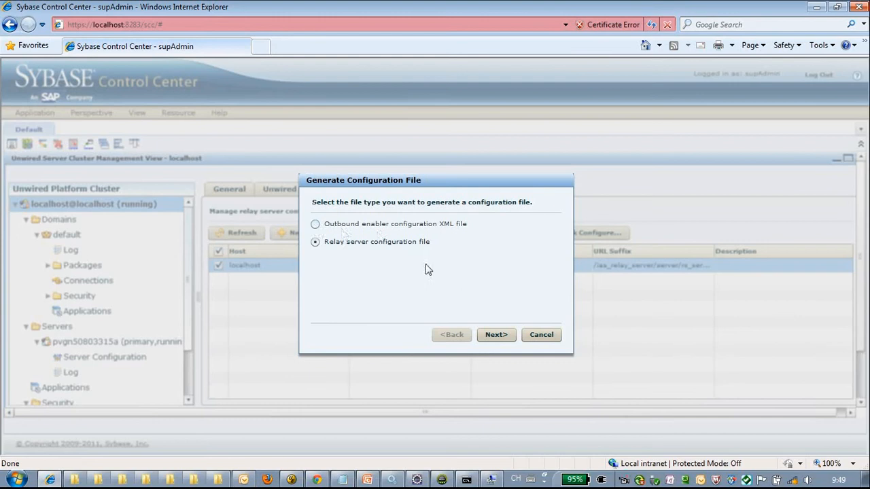
click(316, 242)
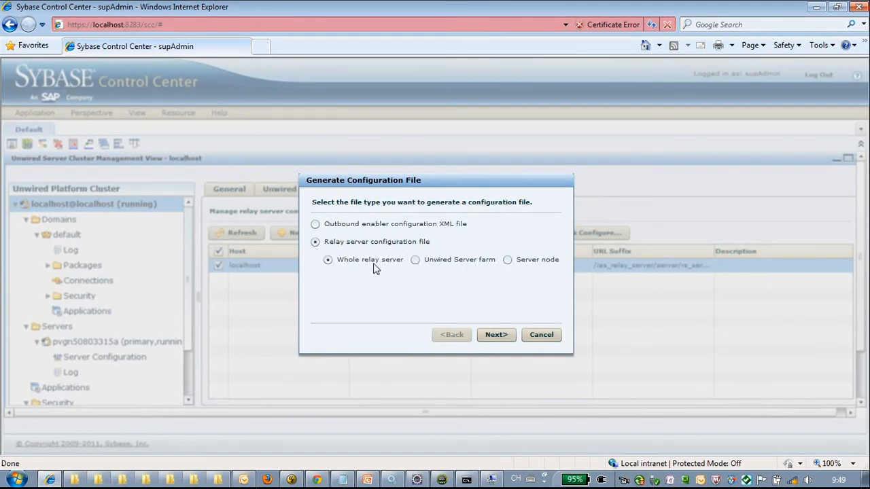
- Finish generation and save the file as rs.config on the Desktop, replacing the existing copy
click(495, 334)
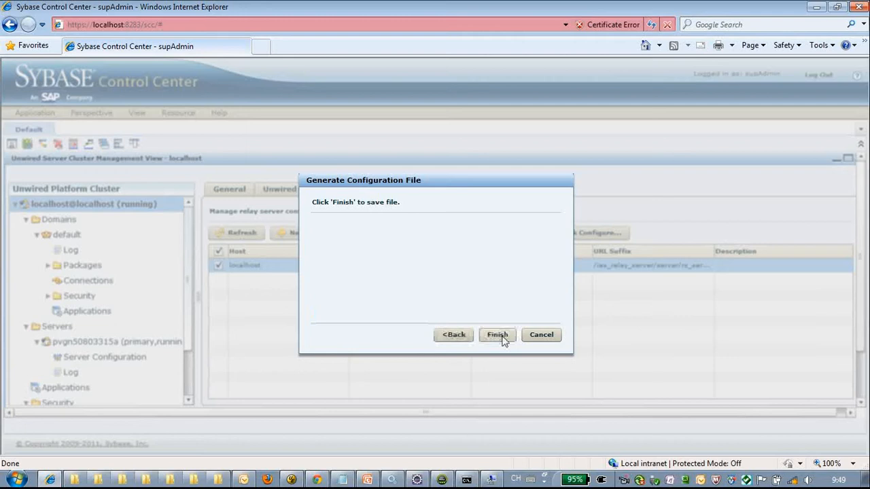
click(498, 334)
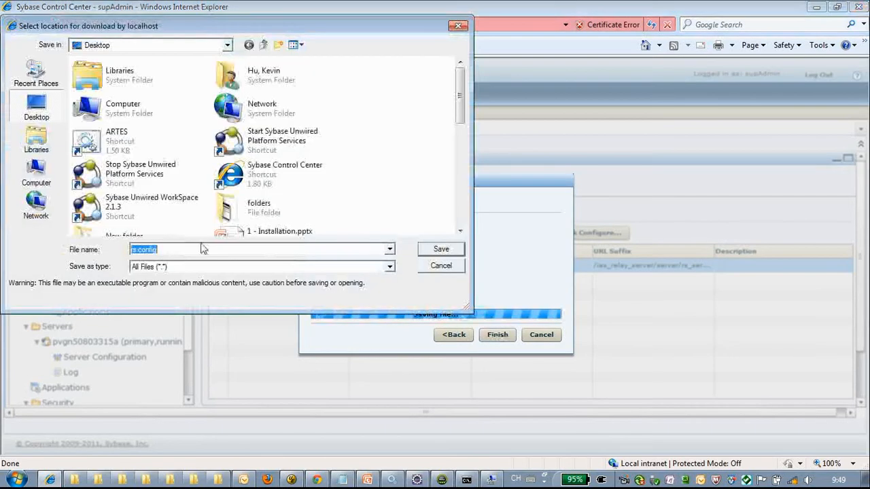
click(170, 250)
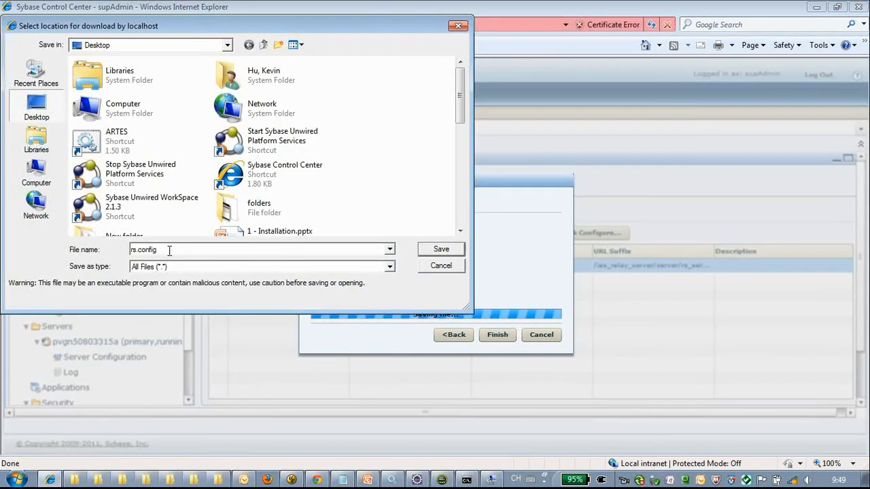
click(440, 249)
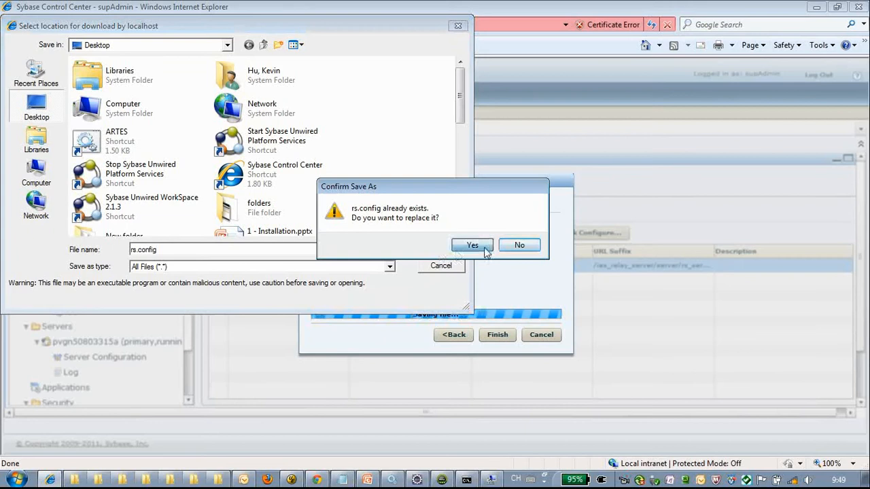
click(474, 245)
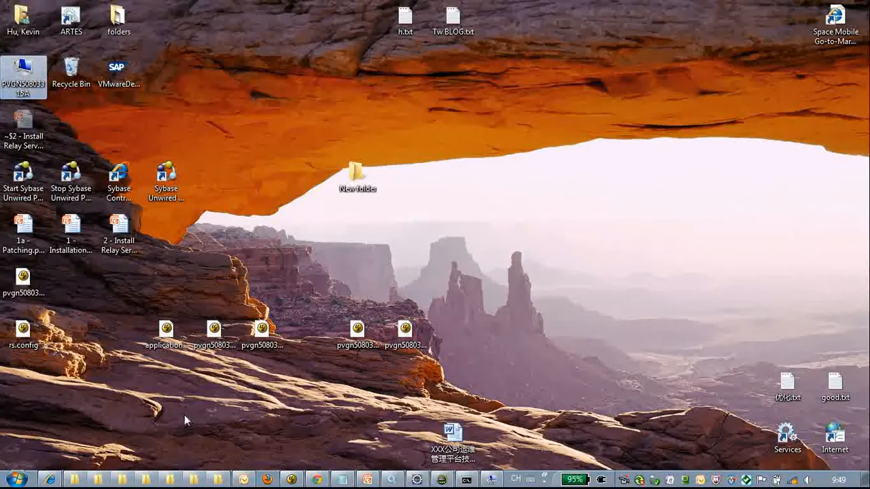
- Open rs.config from the desktop in UltraEdit without DOS conversion and scroll through its farm and server entries
click(22, 333)
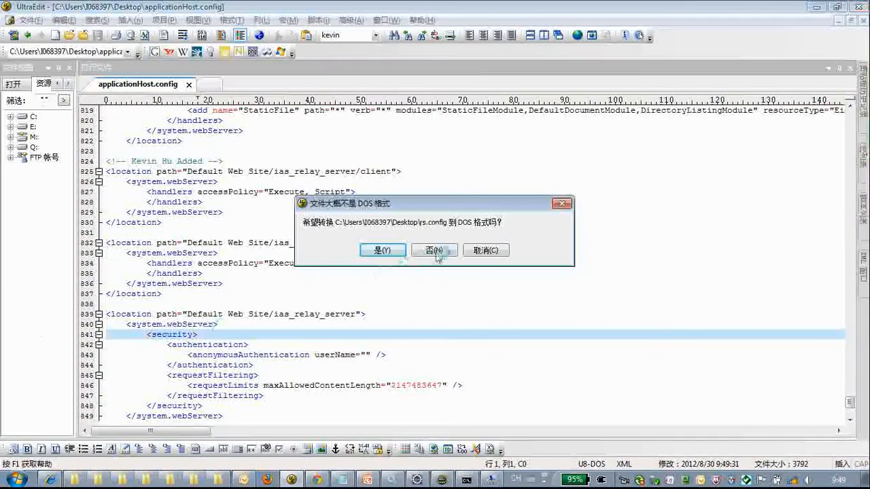
click(433, 250)
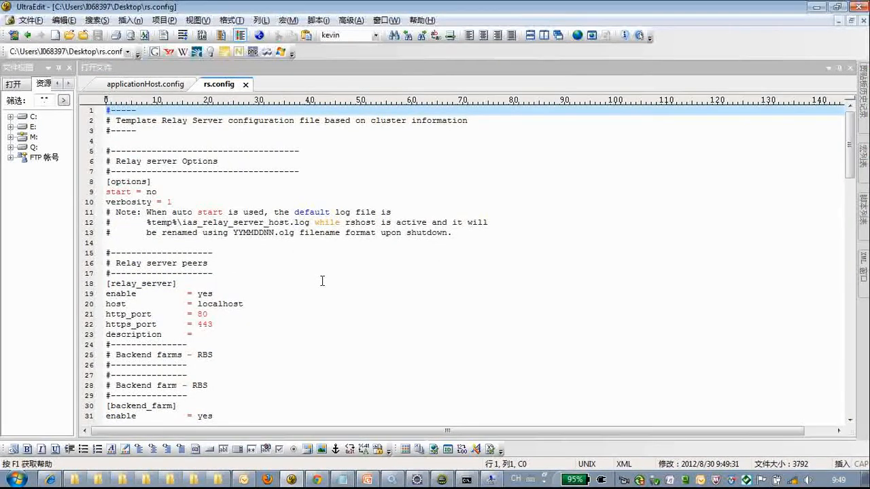
scroll(down, 3)
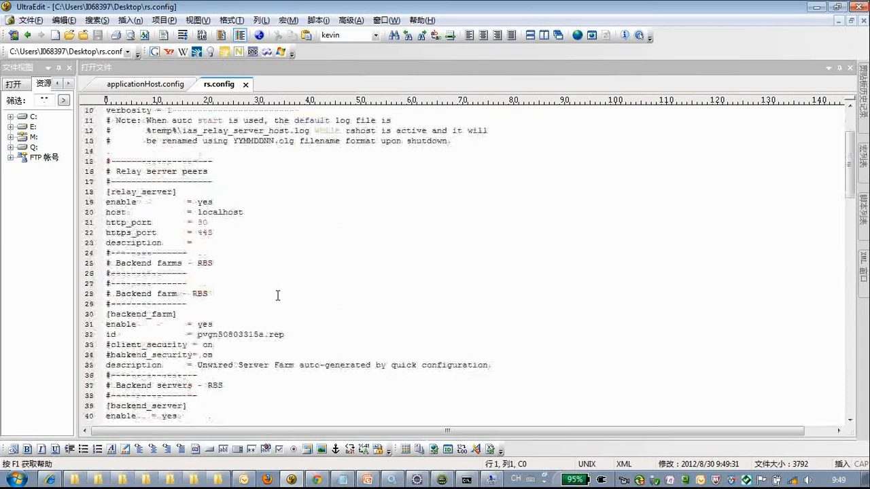
scroll(down, 3)
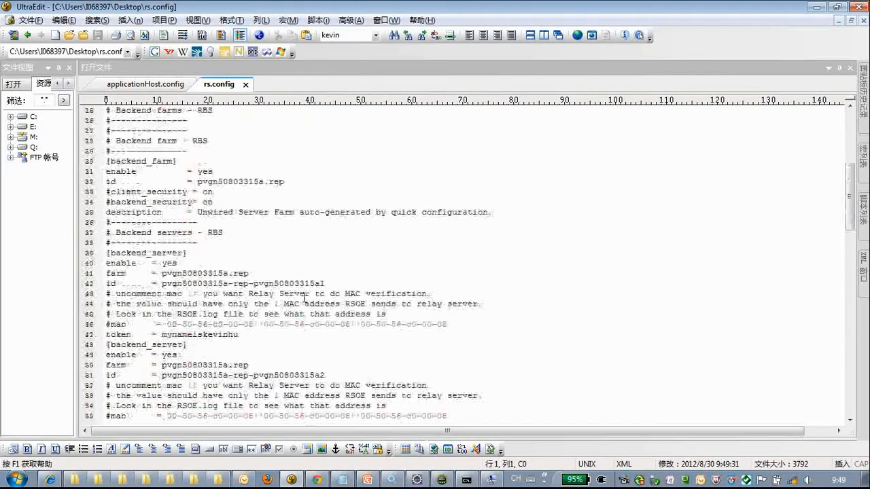
scroll(down, 3)
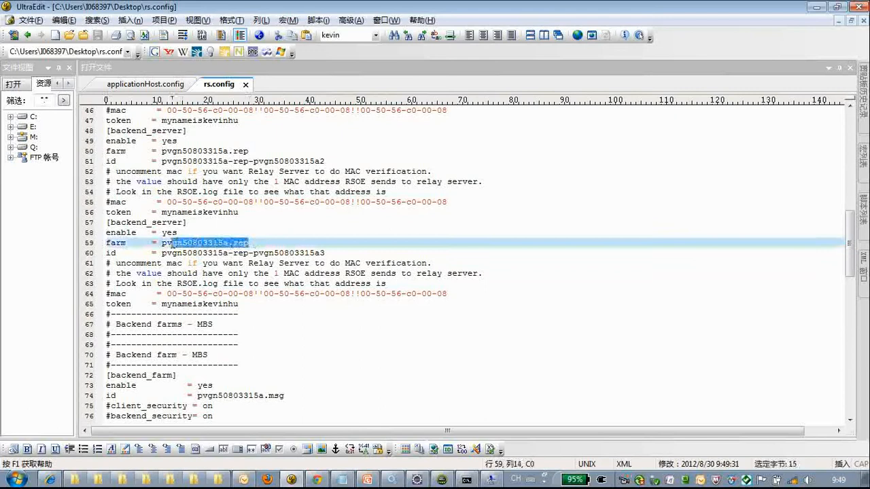
scroll(down, 3)
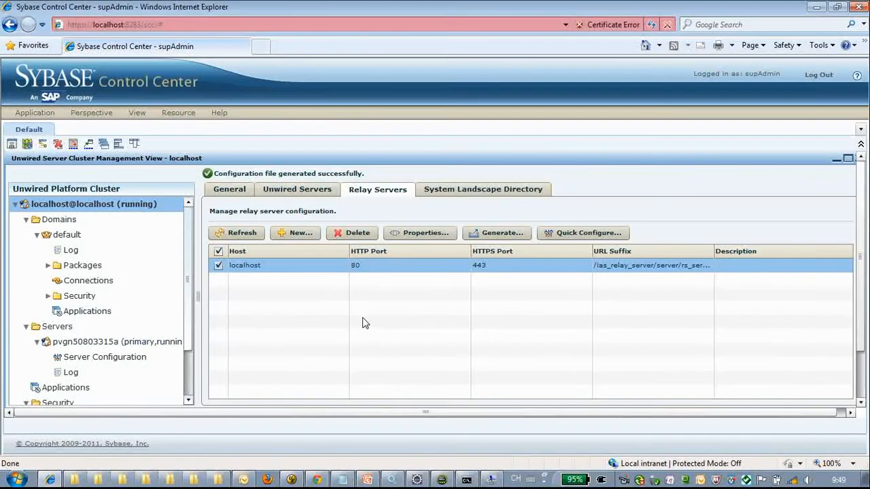
- Browse into ias_relay_server's server folder and check rs.config and rshost.exe there
click(835, 7)
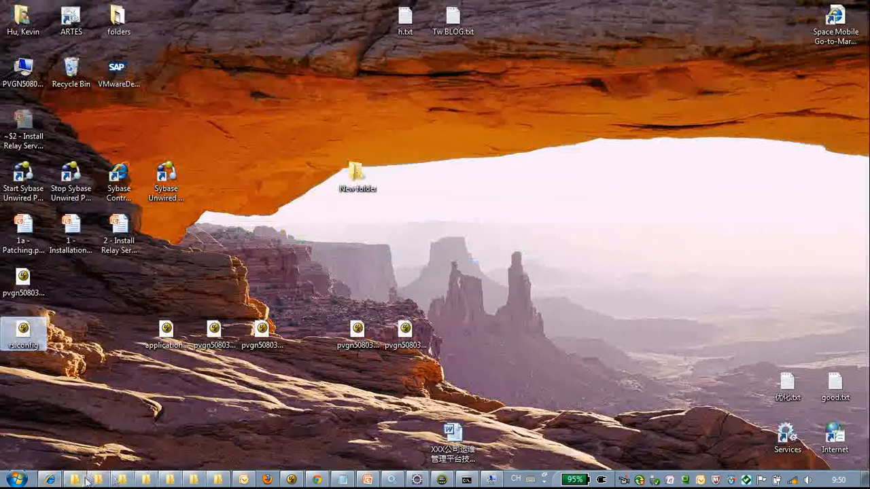
click(75, 479)
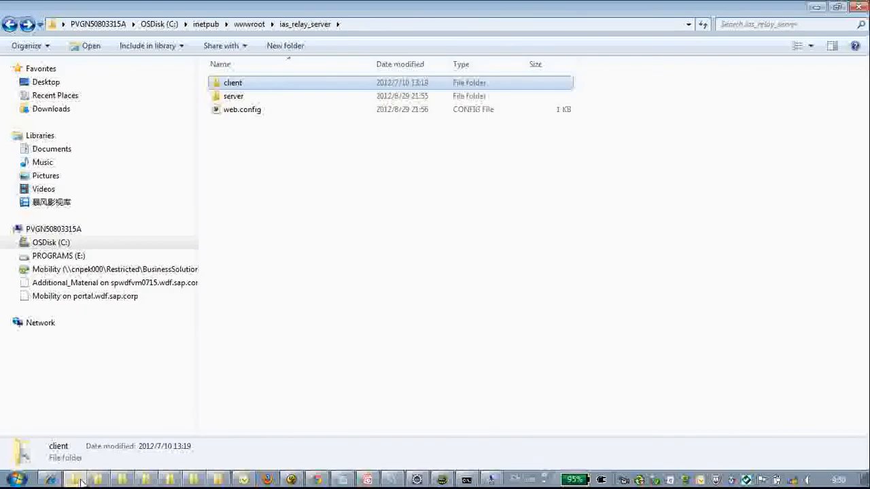
double_click(234, 95)
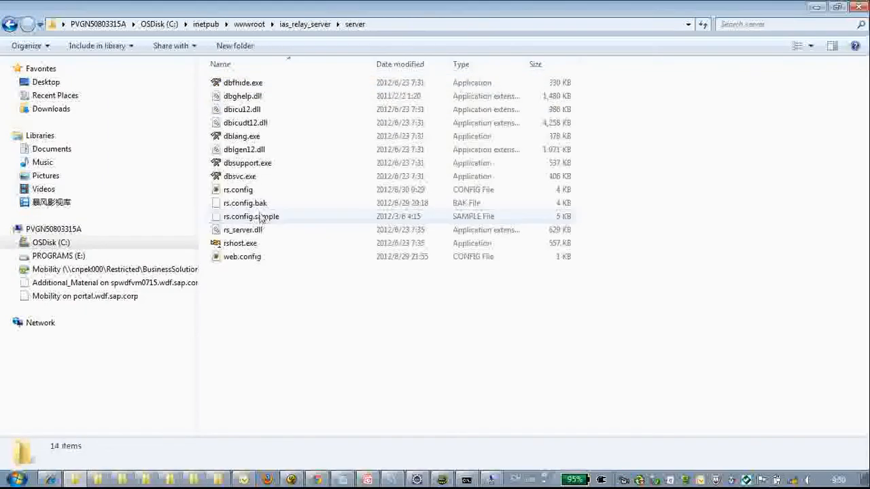
click(238, 190)
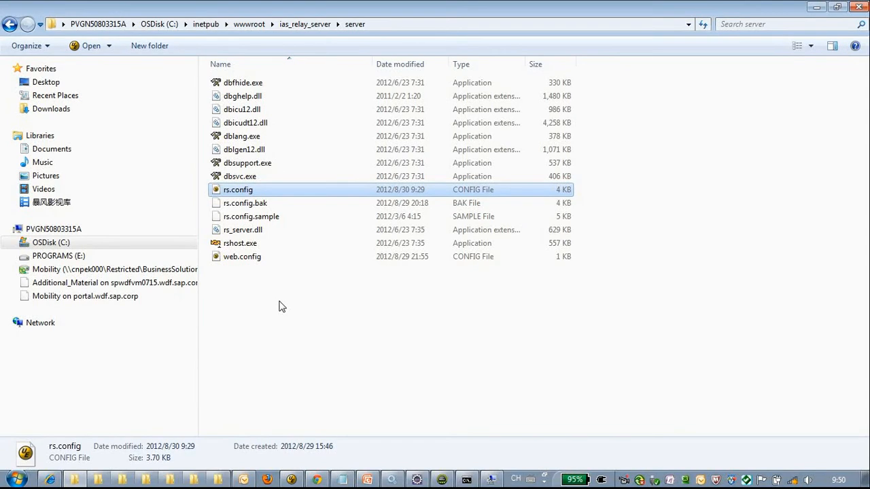
mouse_move(267, 300)
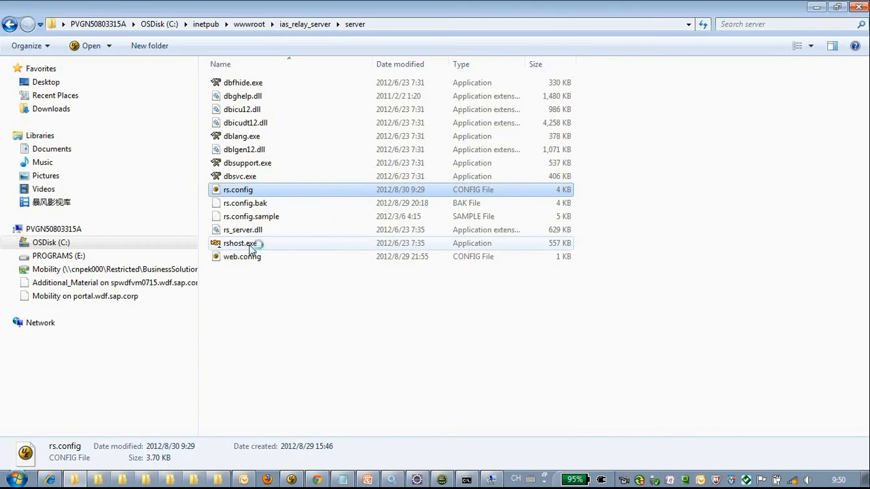
click(240, 243)
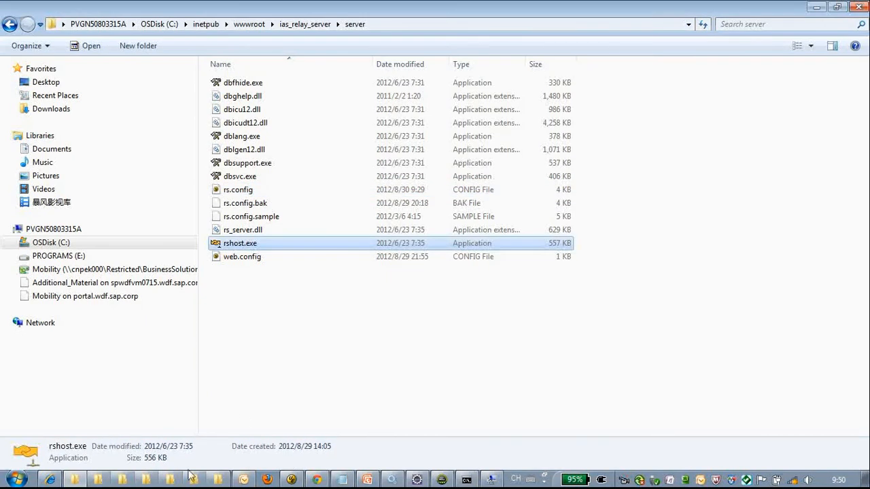
click(123, 478)
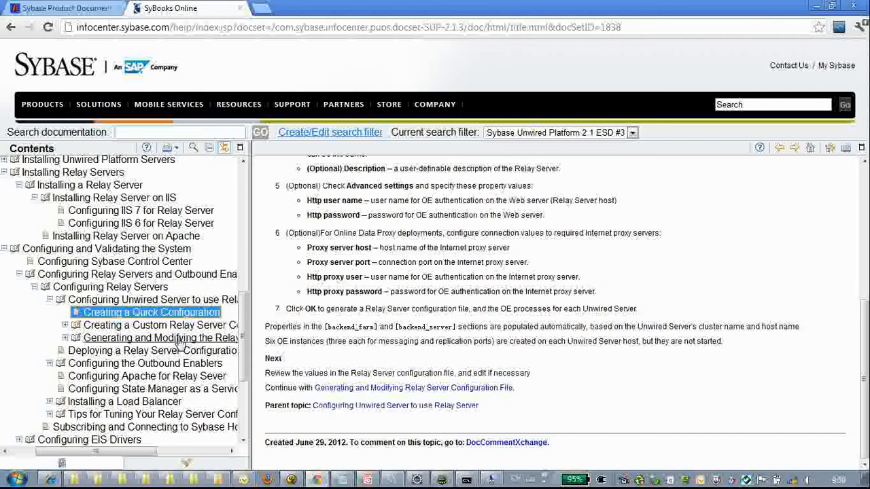
- Open the Configuring State Manager as a Service topic and select its IIS host dbsvc command
click(161, 337)
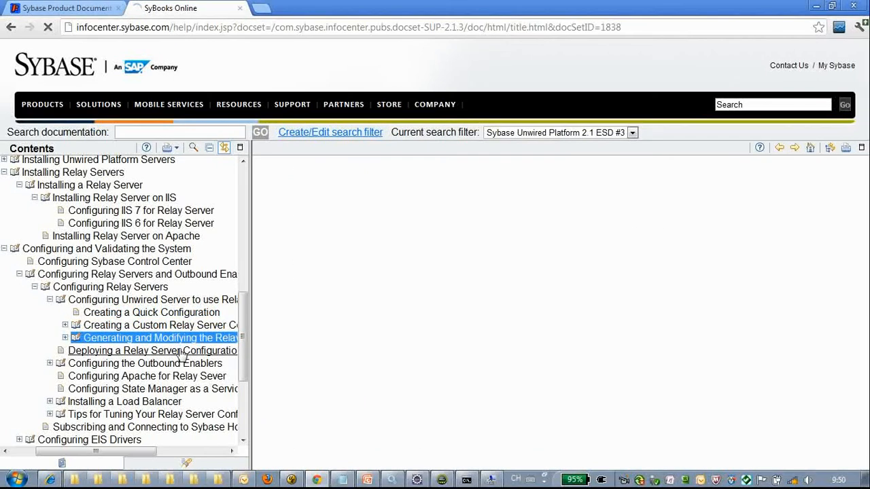
click(158, 337)
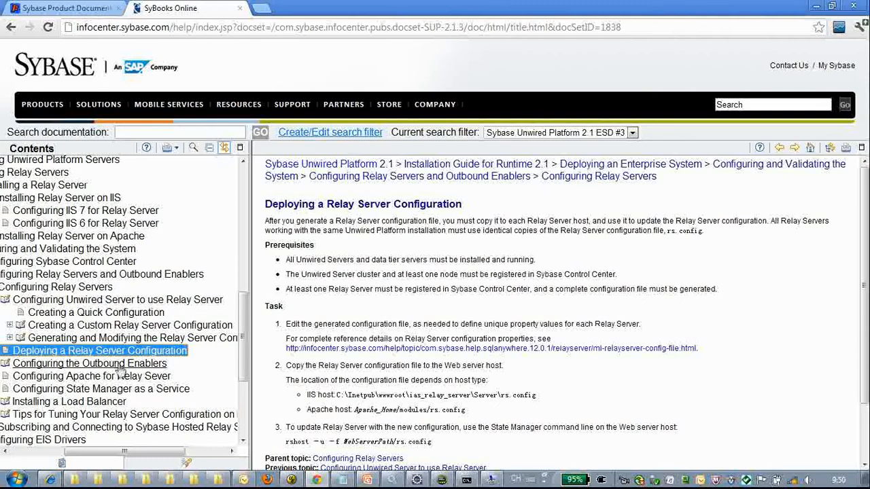
click(100, 389)
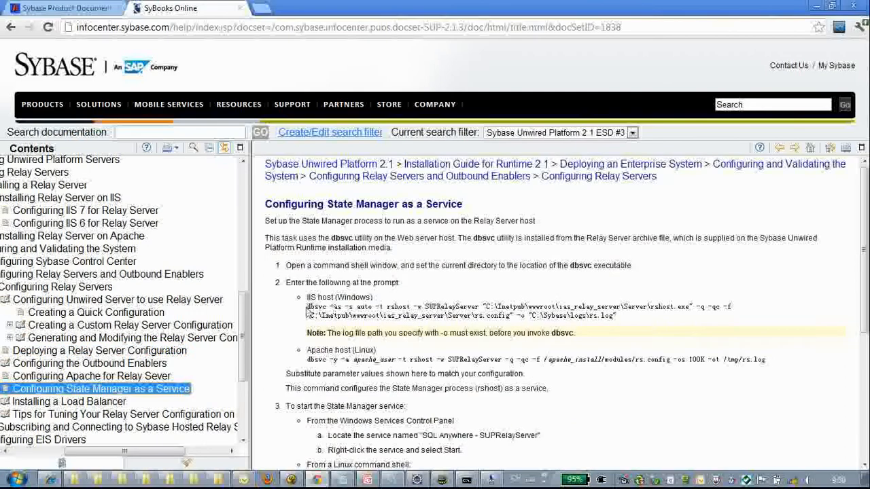
drag(308, 307, 618, 315)
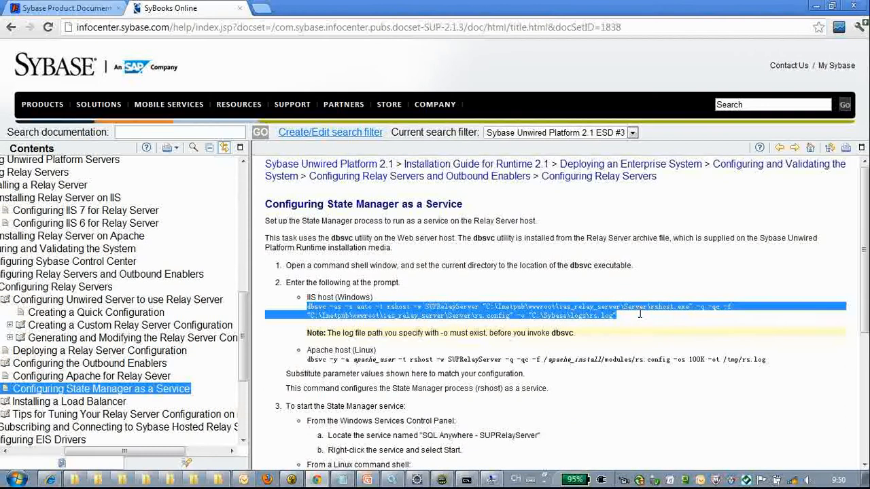
mouse_move(636, 350)
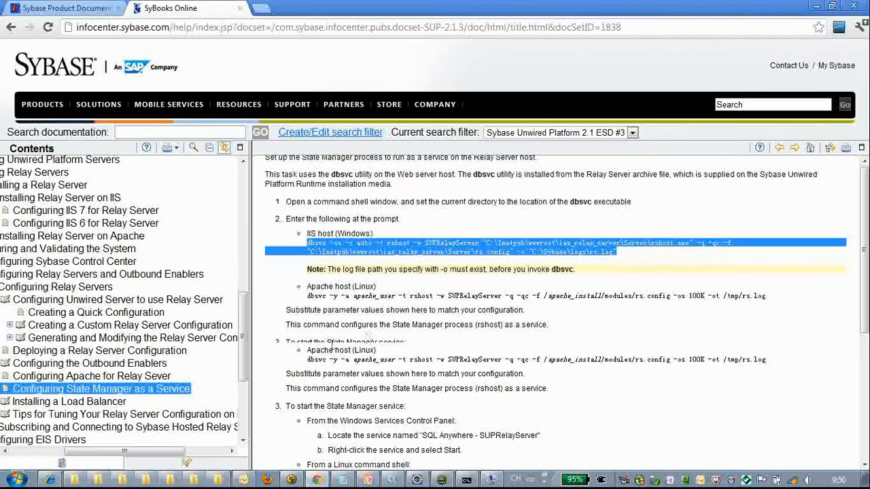
scroll(down, 3)
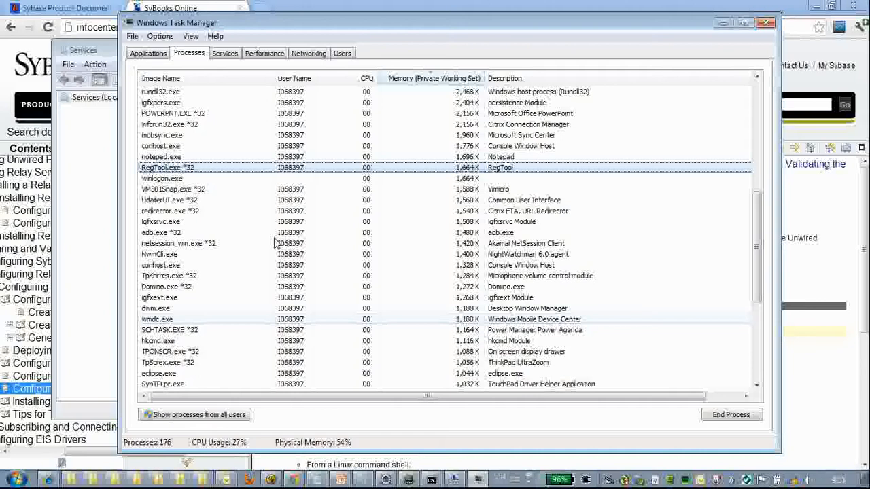
- Check redirector.exe in Processes and SQL Anywhere - SUPRelayServer in Services, then return to Sybase Control Center
click(170, 211)
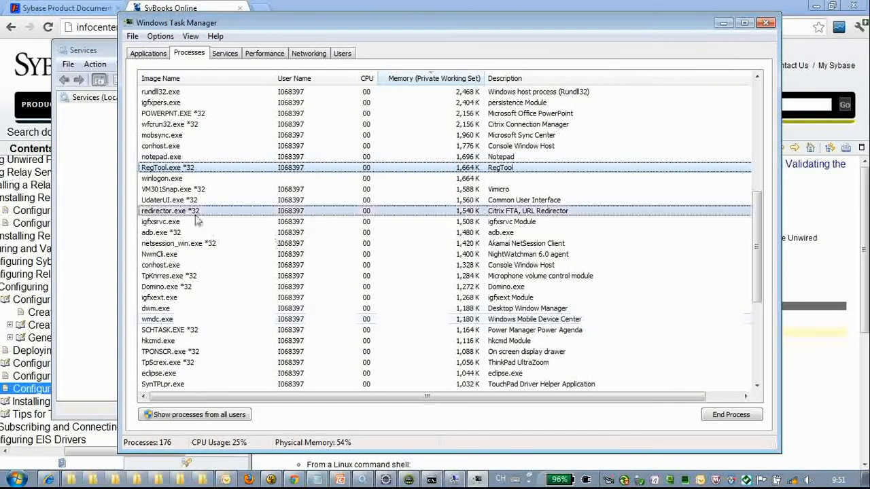
scroll(down, 3)
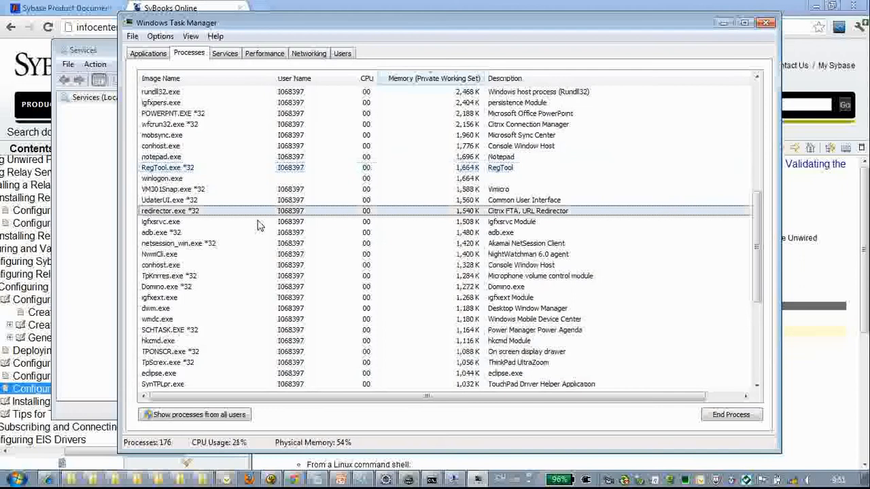
scroll(down, 3)
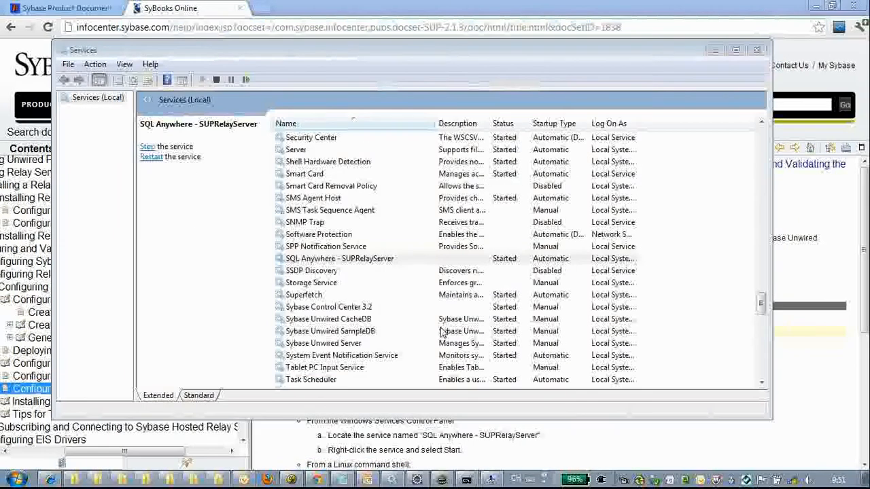
click(340, 258)
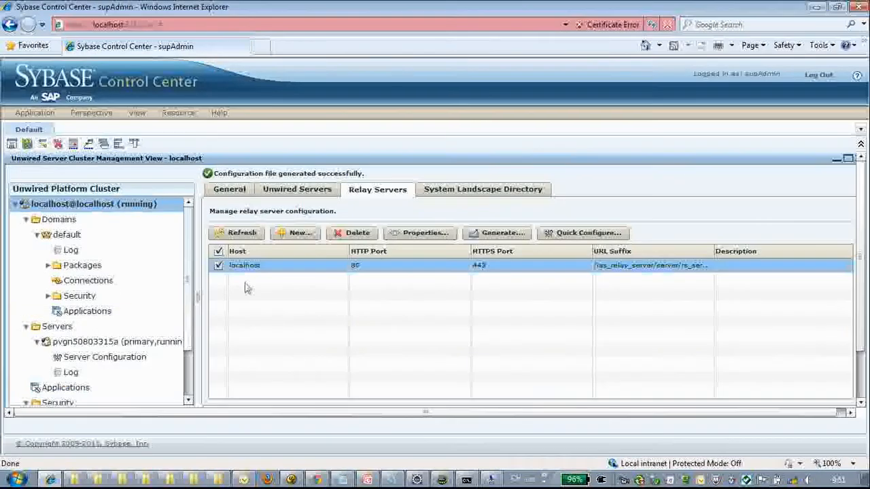
- On the Outbound Enabler tab, select the two running messaging enablers and stop them
click(106, 356)
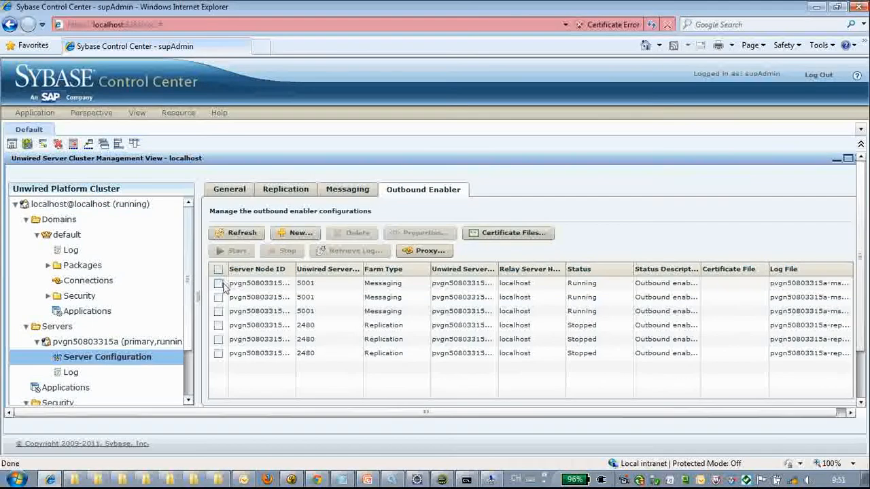
click(217, 296)
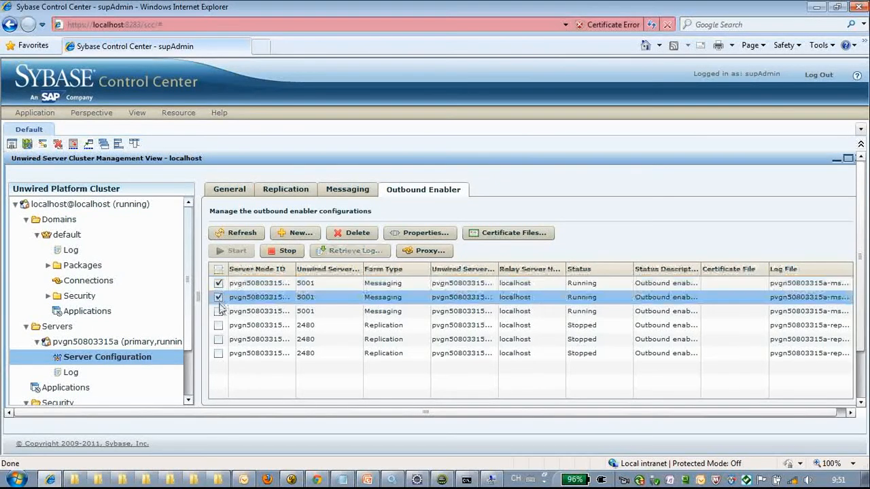
click(281, 250)
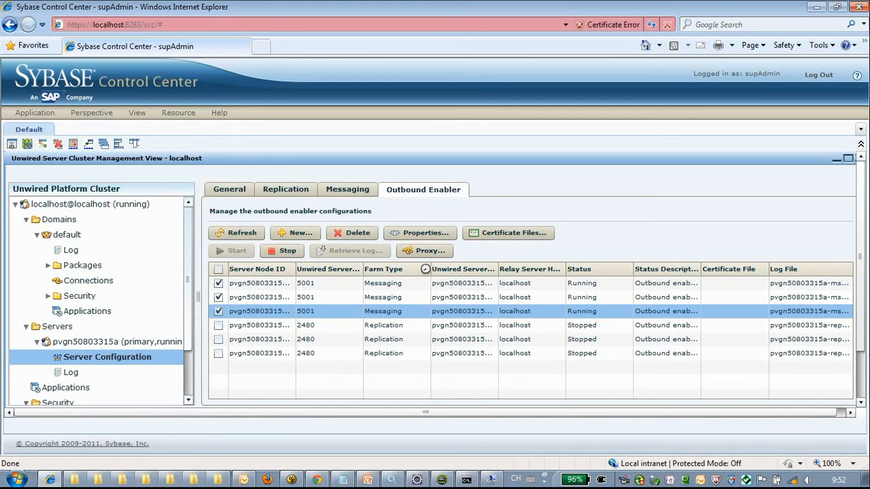
click(287, 250)
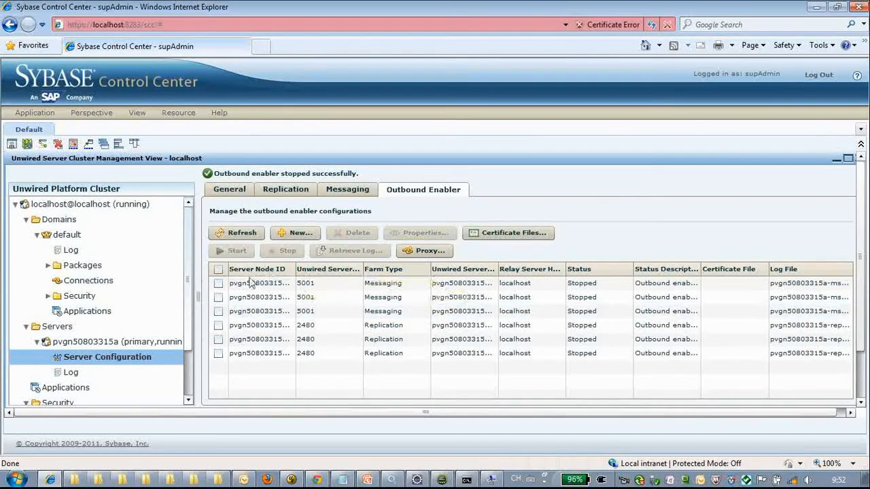
- View the first messaging enabler's general properties and cancel without changes
click(217, 283)
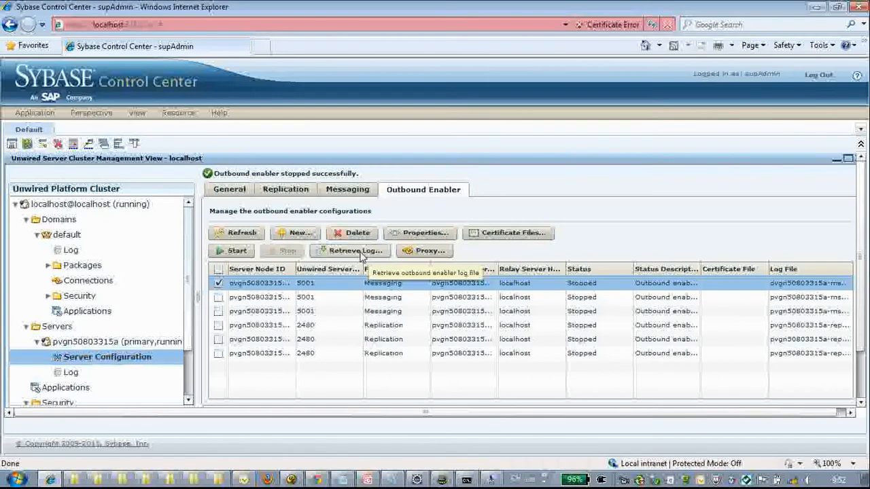
click(419, 232)
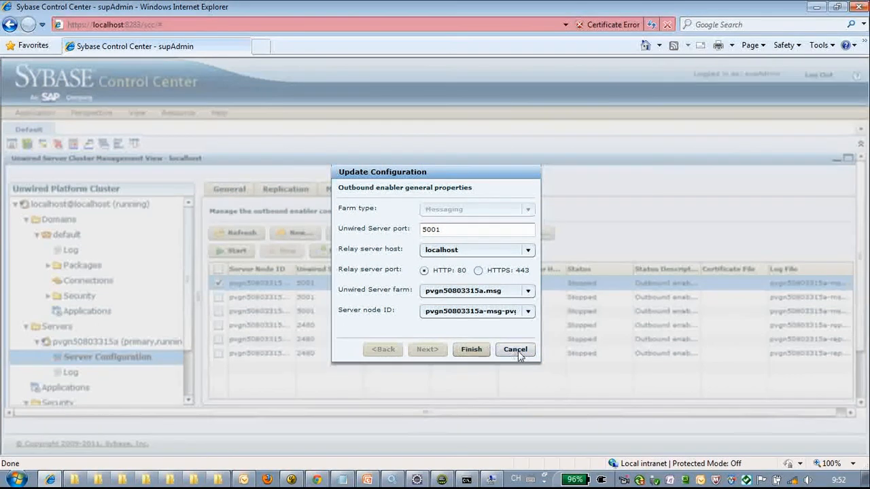
click(515, 349)
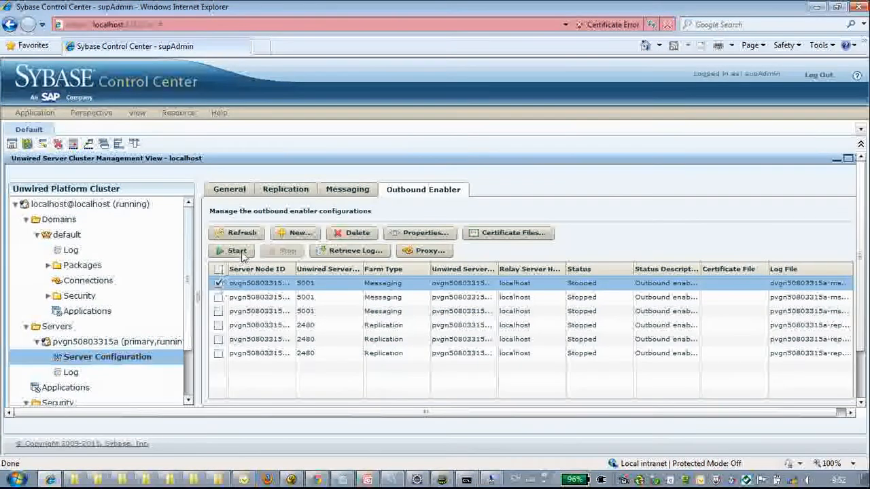
- Start the first messaging enabler with verbosity 5 and truncated log, then refresh to see it Running
click(232, 250)
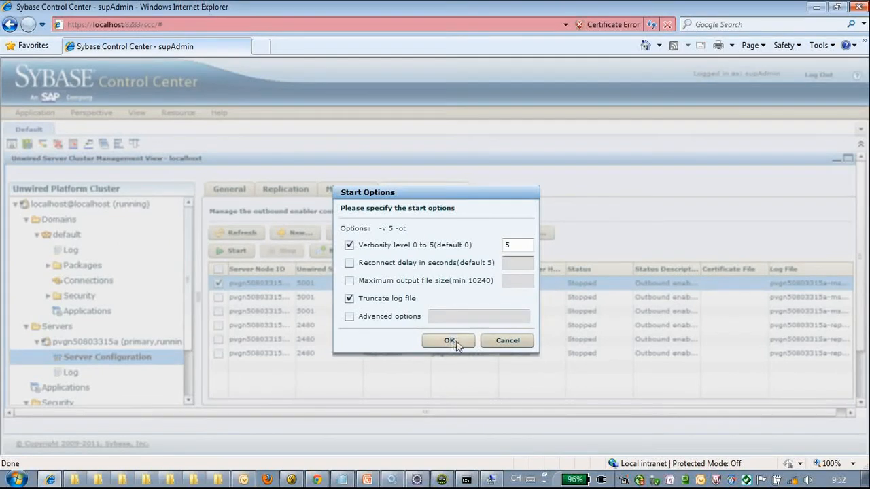
click(449, 340)
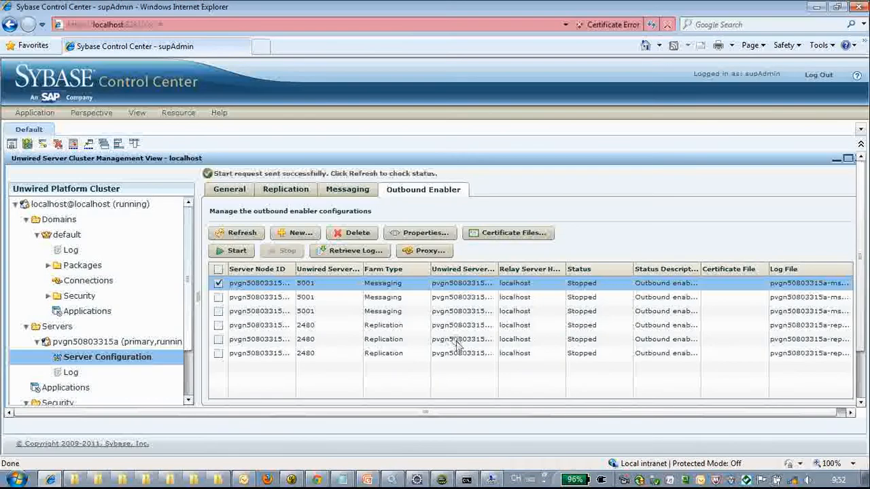
mouse_move(455, 342)
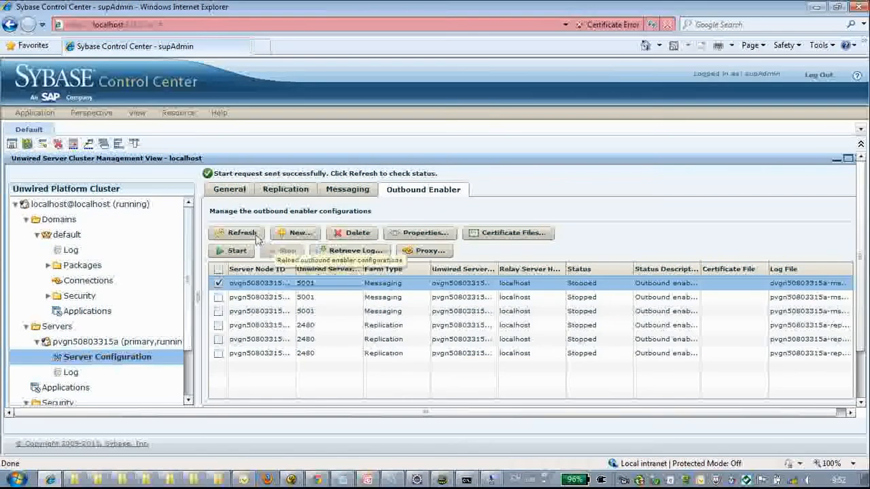
click(239, 232)
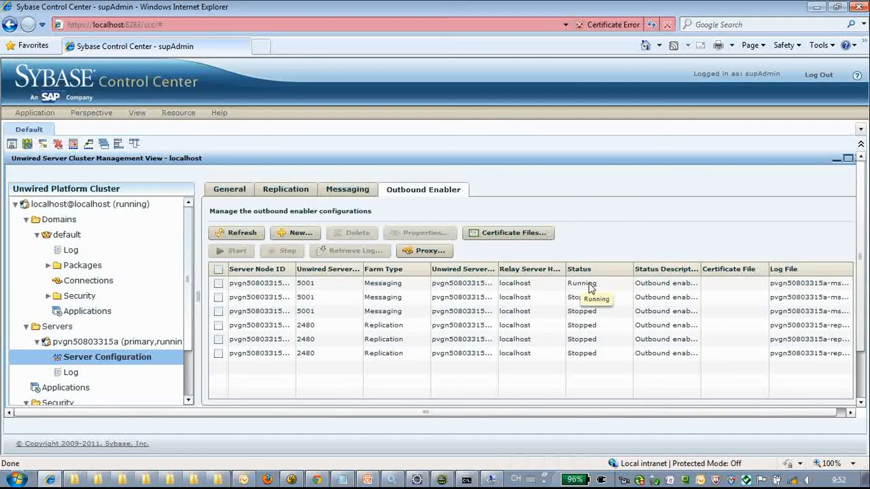
click(218, 283)
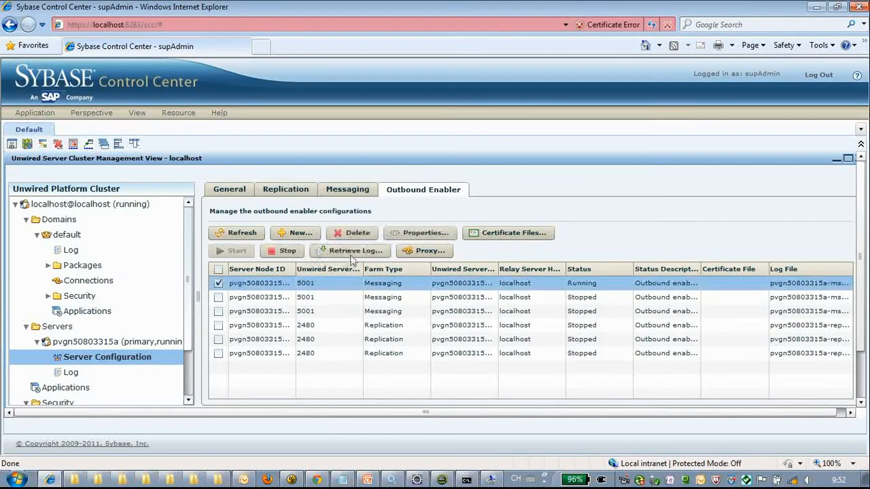
- Retrieve the running enabler's log and save it to the Desktop, replacing the existing file
click(351, 250)
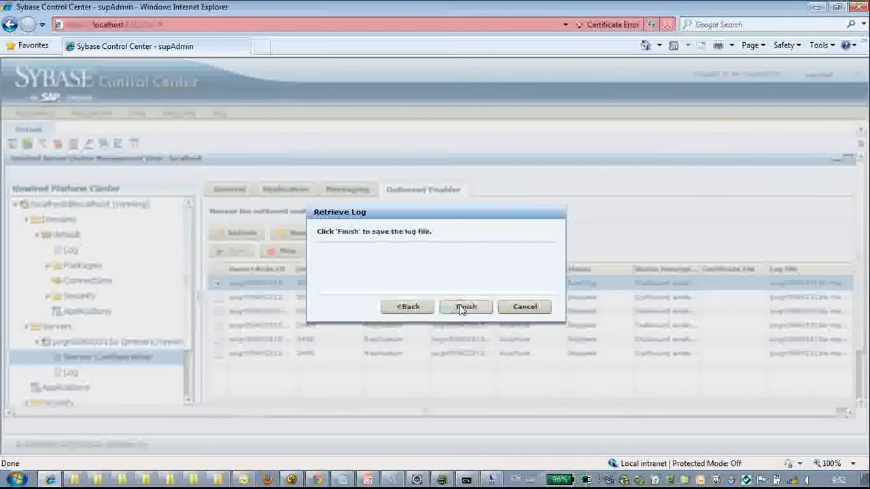
click(465, 307)
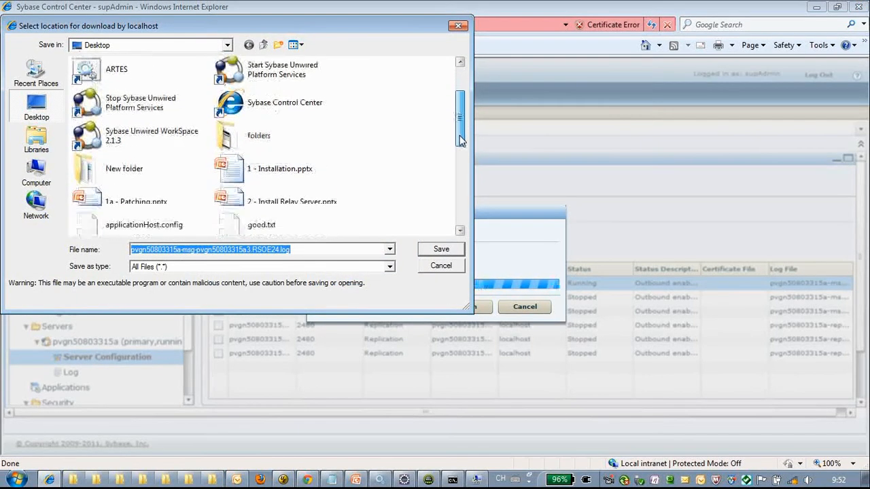
click(440, 248)
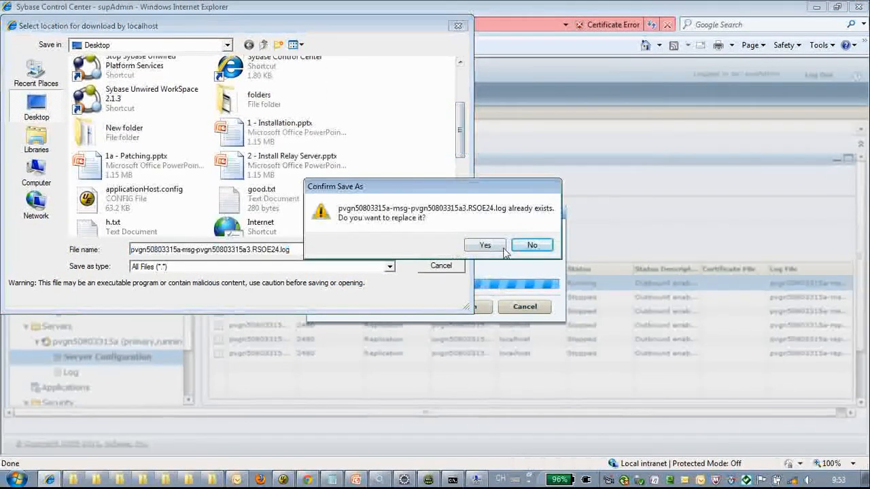
click(484, 245)
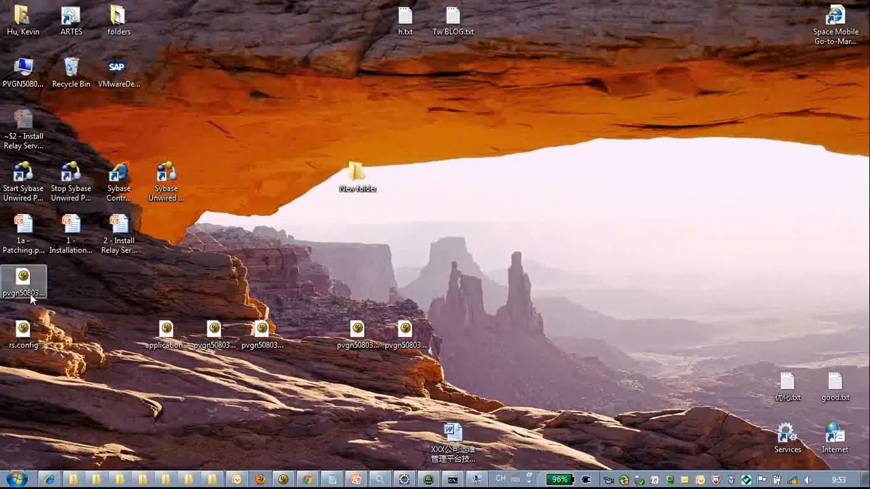
double_click(25, 280)
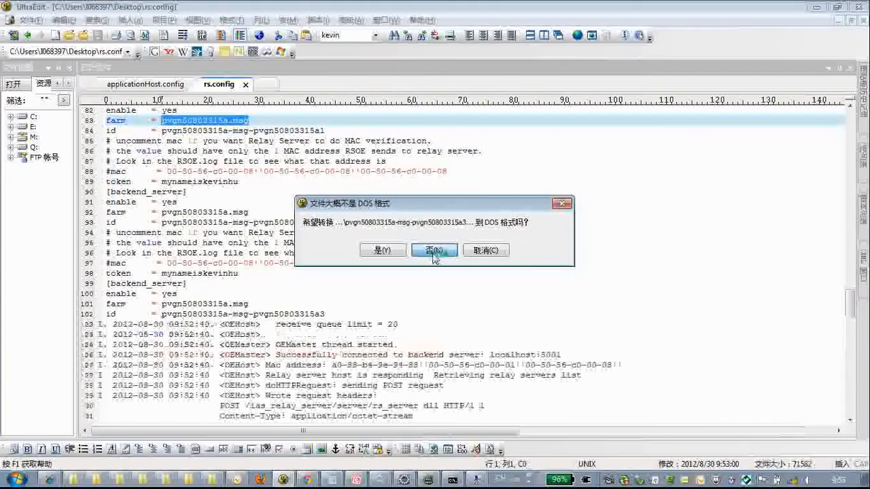
click(434, 250)
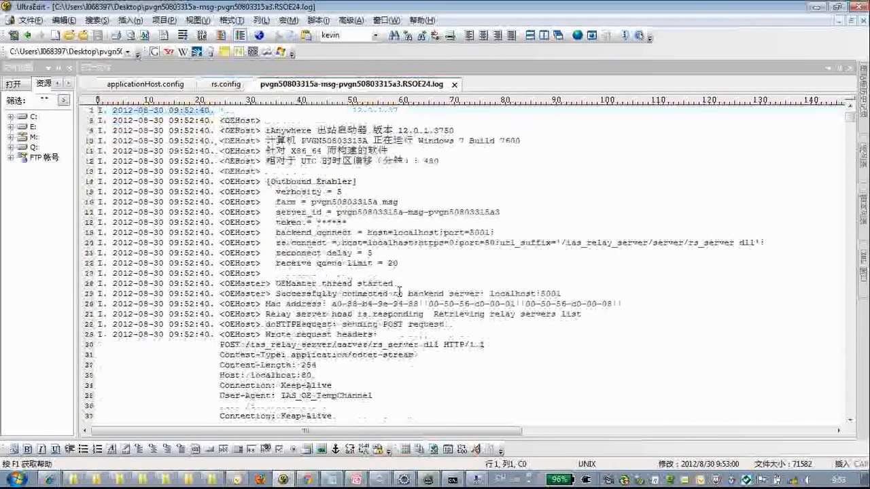
scroll(down, 3)
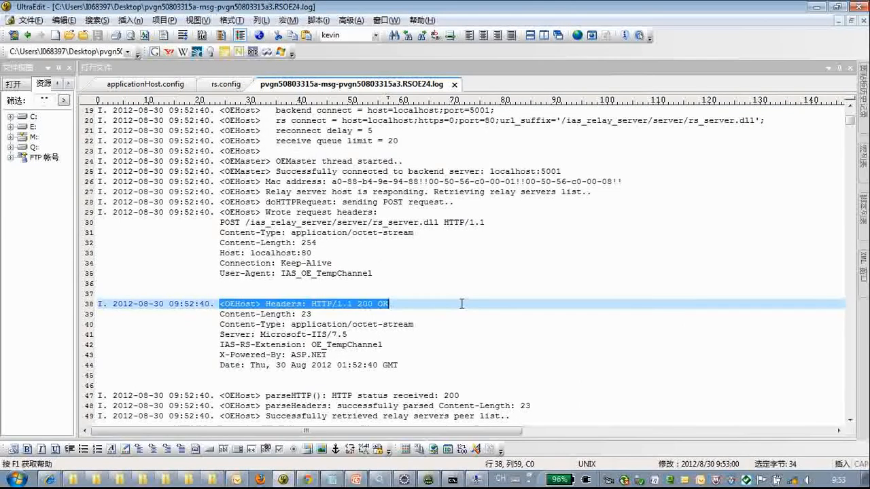
click(418, 172)
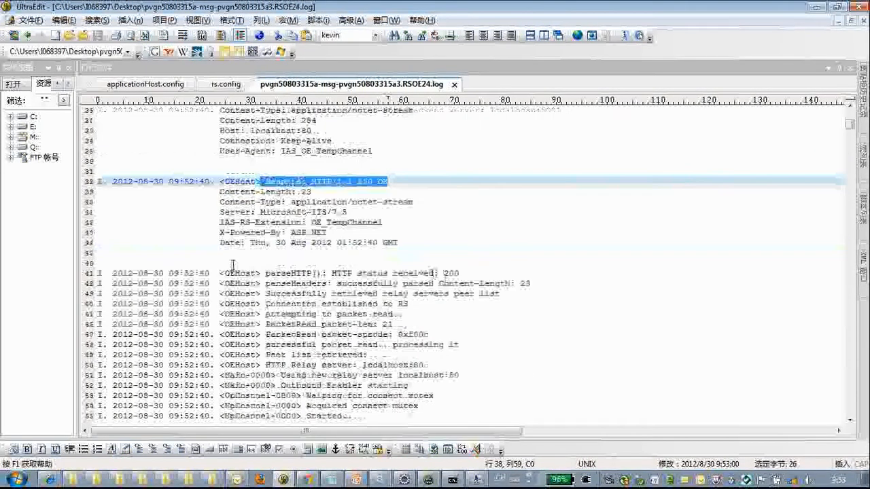
scroll(down, 3)
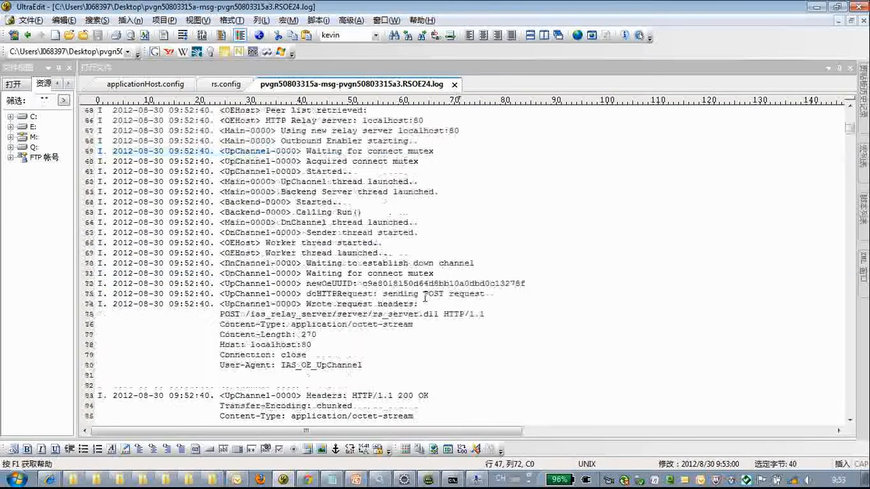
scroll(down, 3)
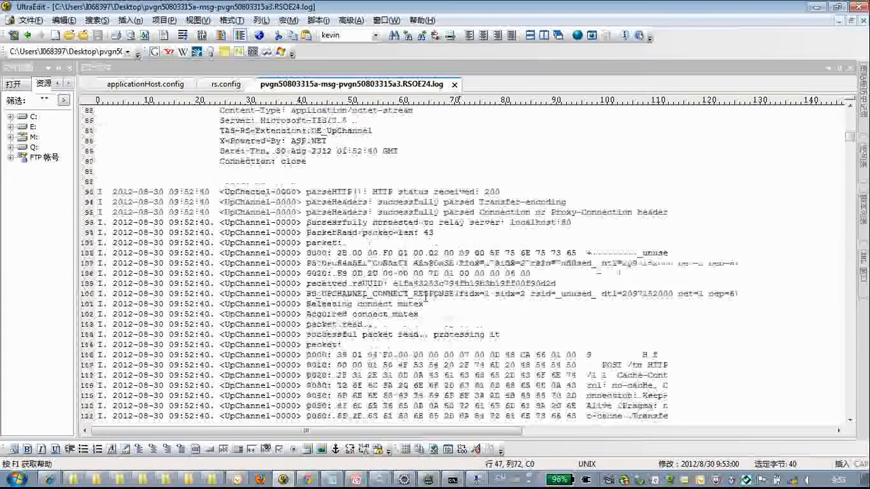
scroll(down, 3)
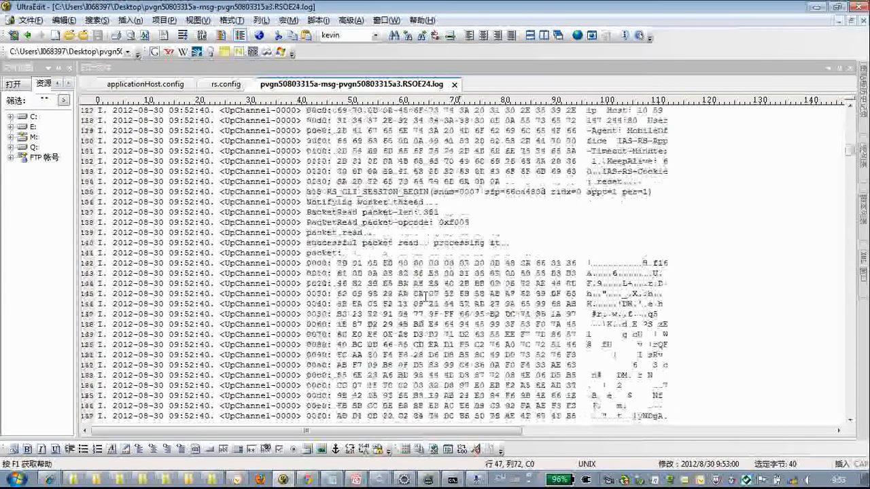
scroll(down, 3)
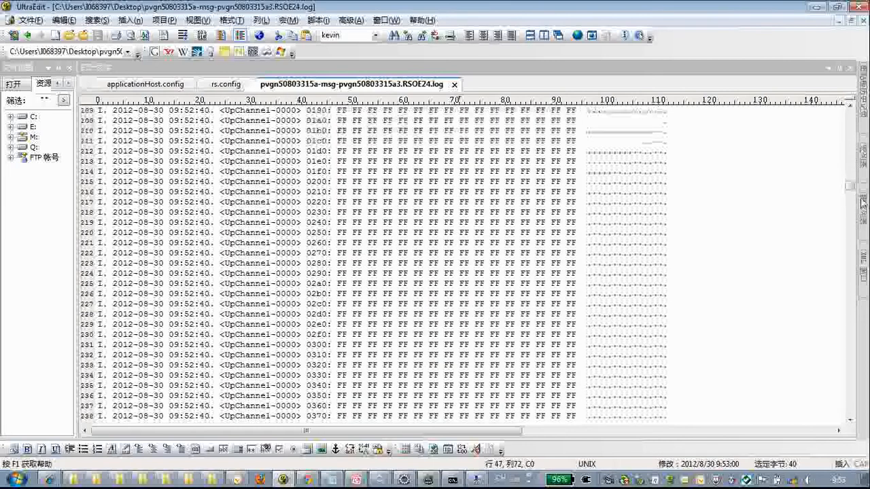
scroll(down, 3)
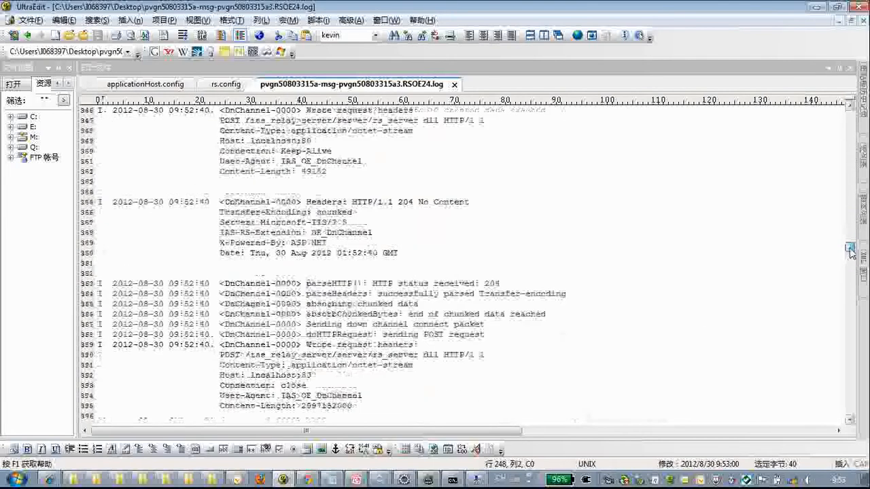
scroll(down, 3)
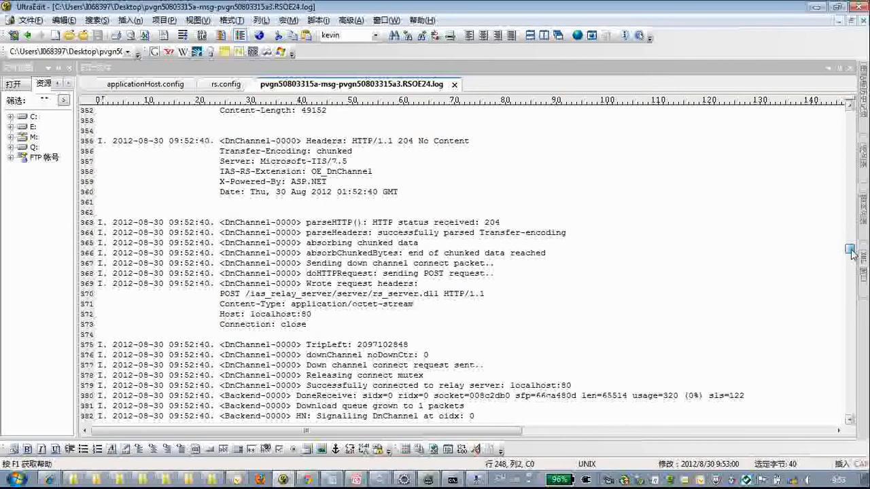
scroll(down, 3)
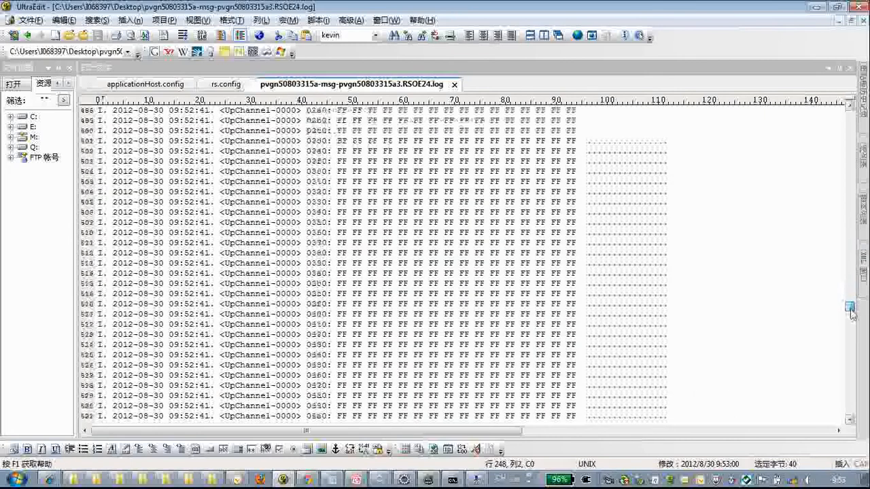
scroll(down, 3)
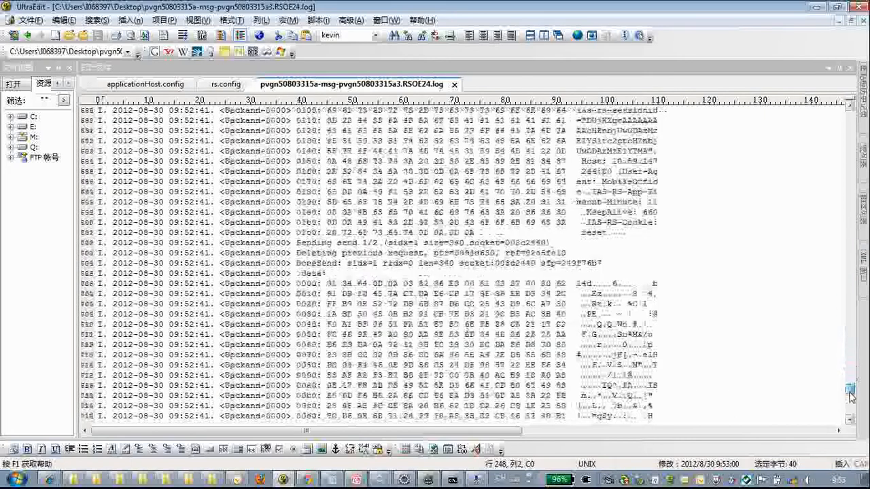
scroll(down, 3)
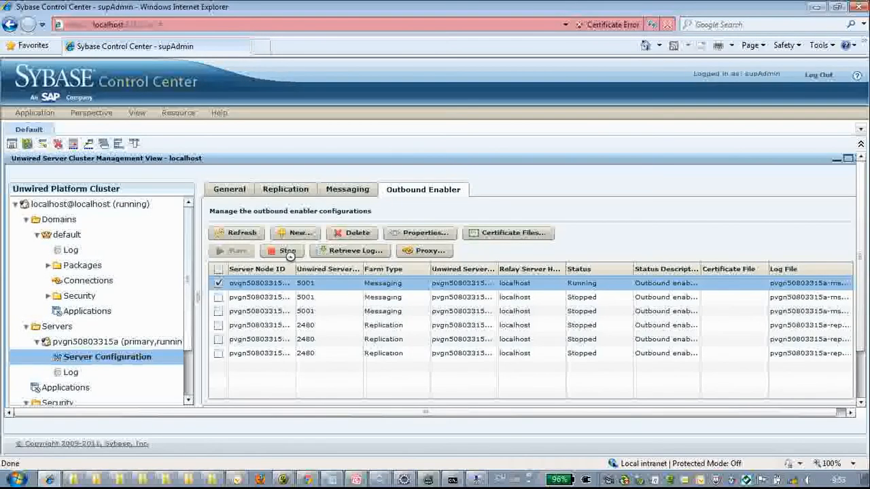
- Stop the running enabler, select all six enablers, start them and refresh until all show Running
click(287, 250)
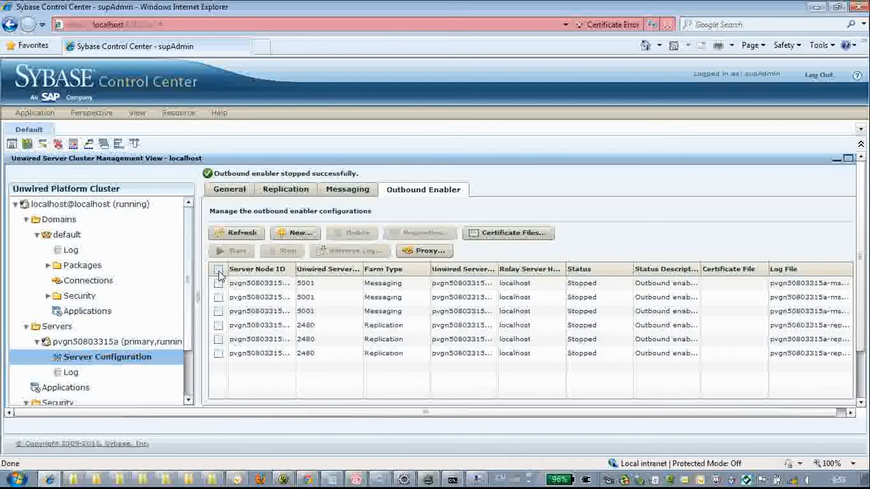
click(234, 250)
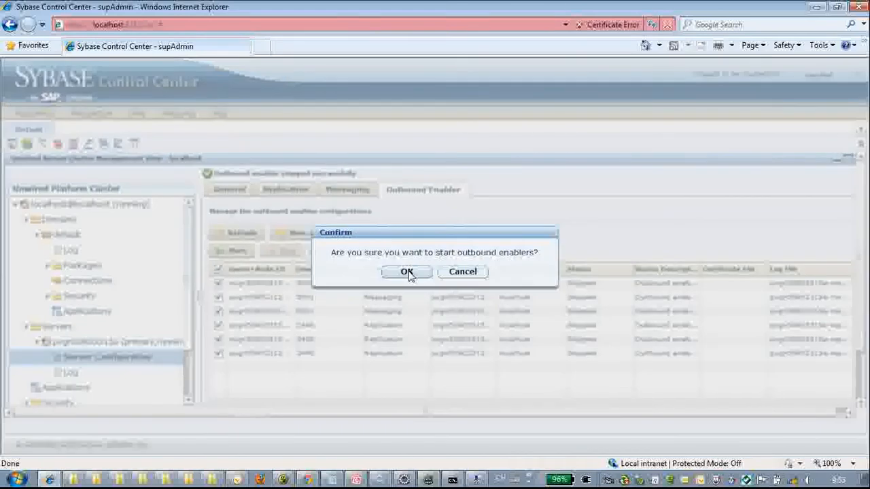
click(406, 272)
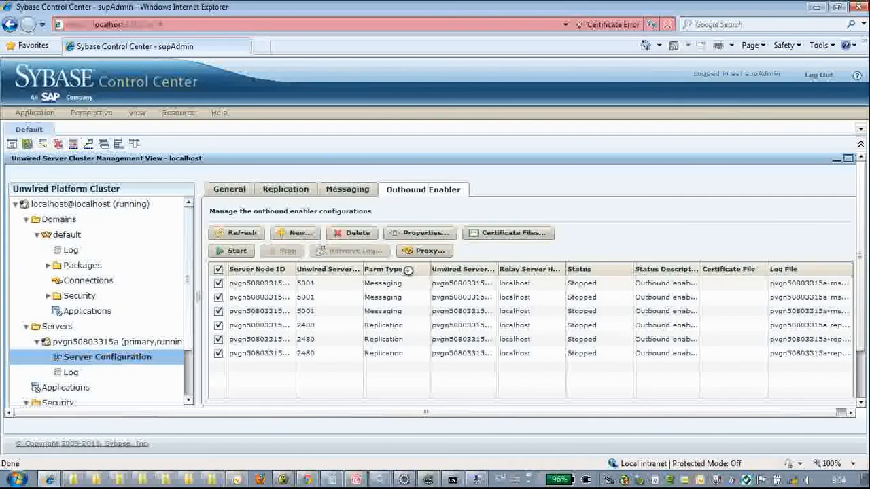
click(231, 250)
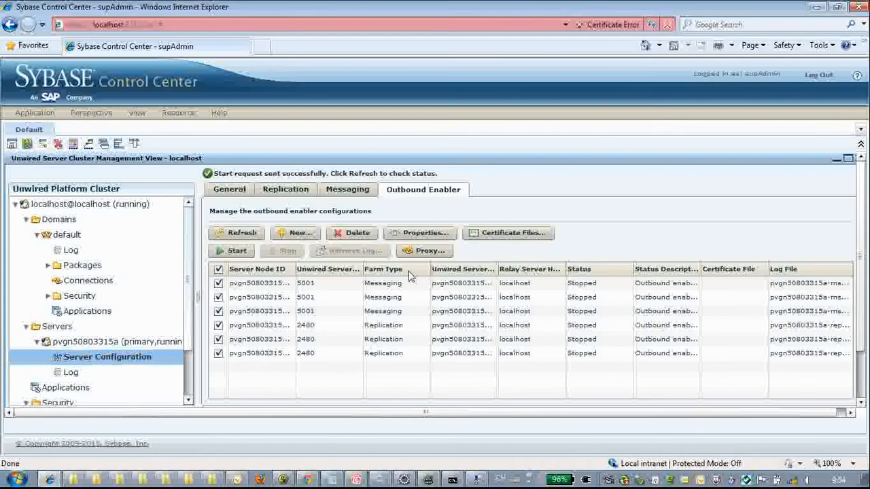
click(237, 232)
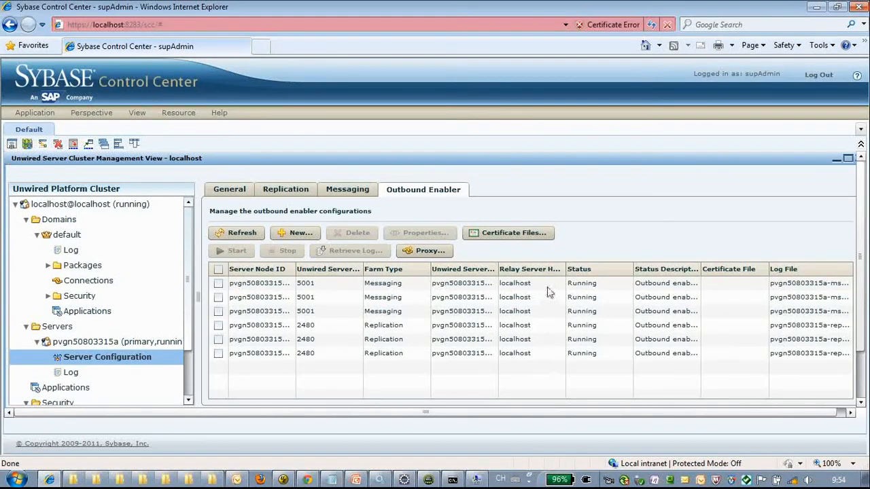
mouse_move(401, 298)
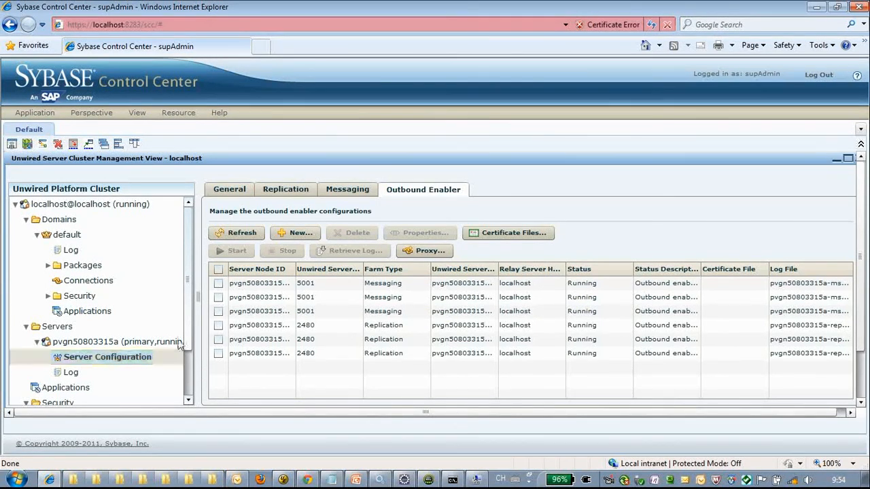
scroll(down, 3)
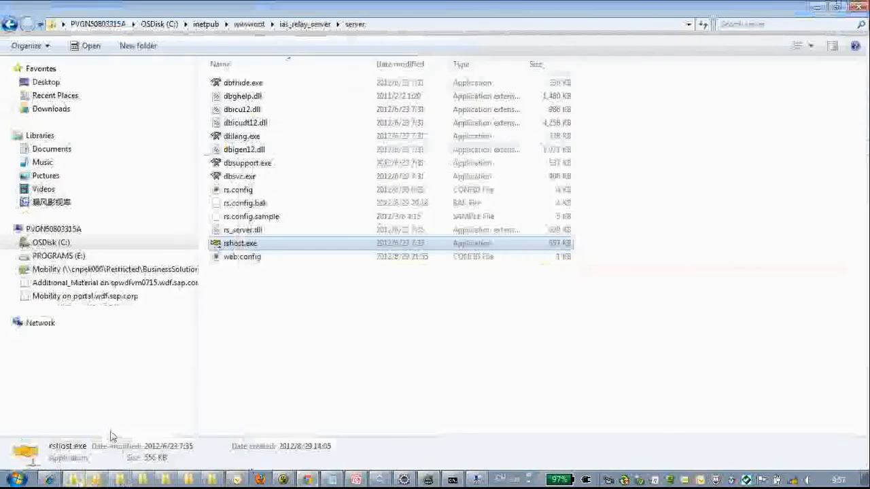
- Go up to Computer and open the PROGRAMS (E:) drive holding rs.log
click(98, 25)
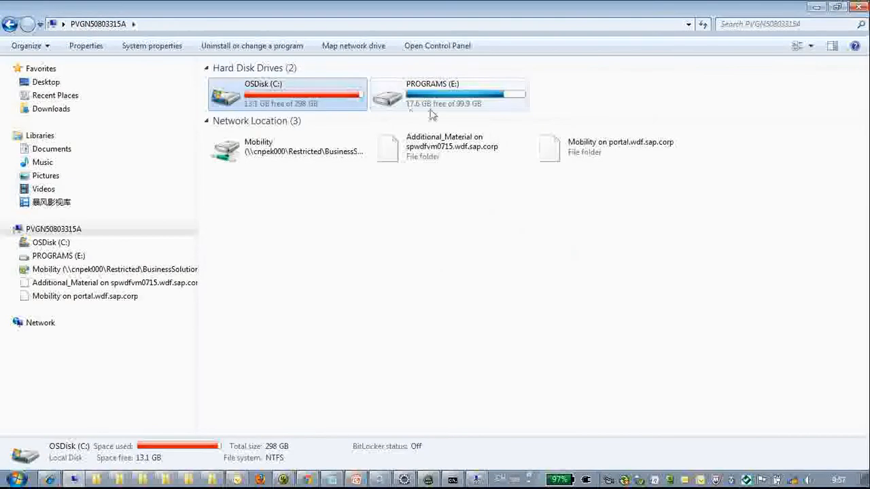
double_click(449, 94)
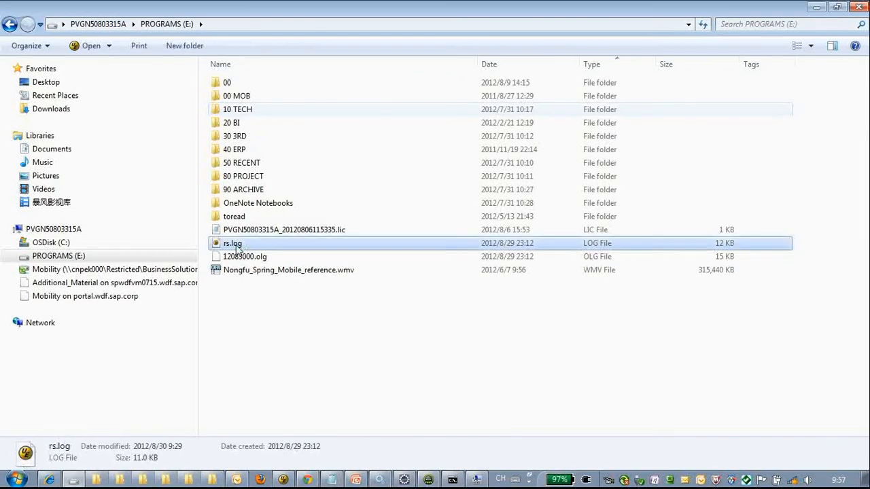
- Open rs.log in UltraEdit and scroll through its startup, backend farm and session traces
double_click(233, 243)
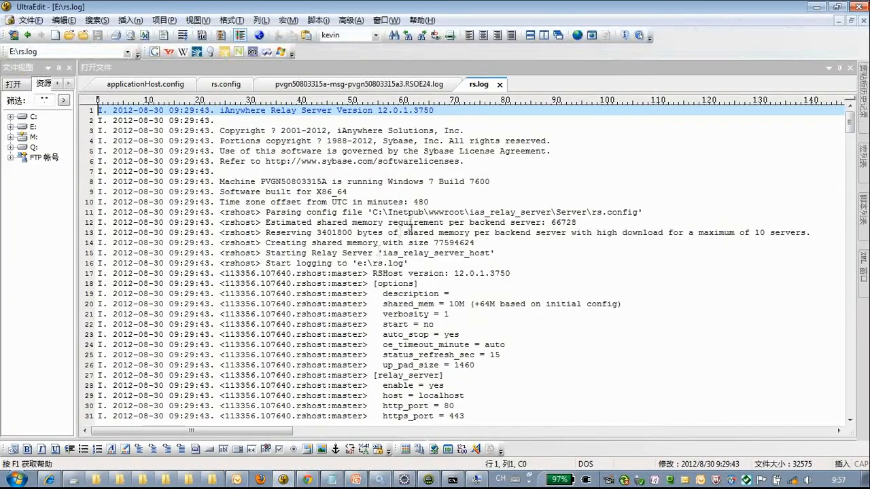
scroll(down, 3)
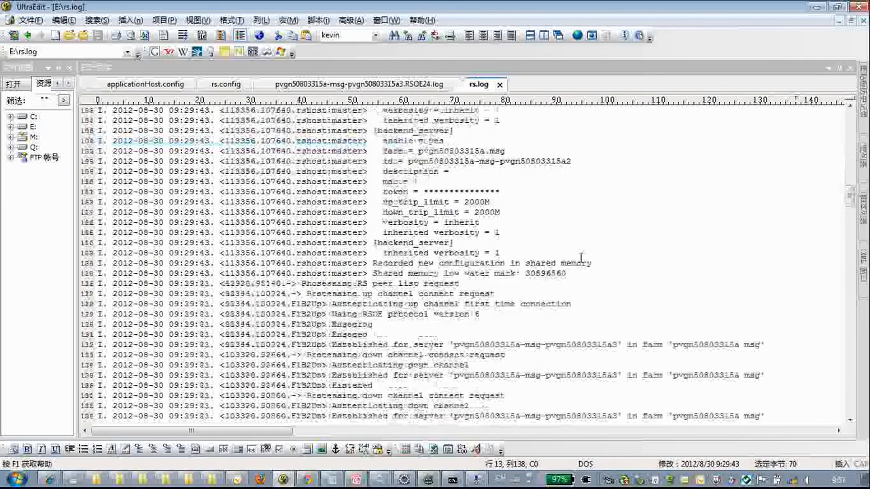
scroll(down, 3)
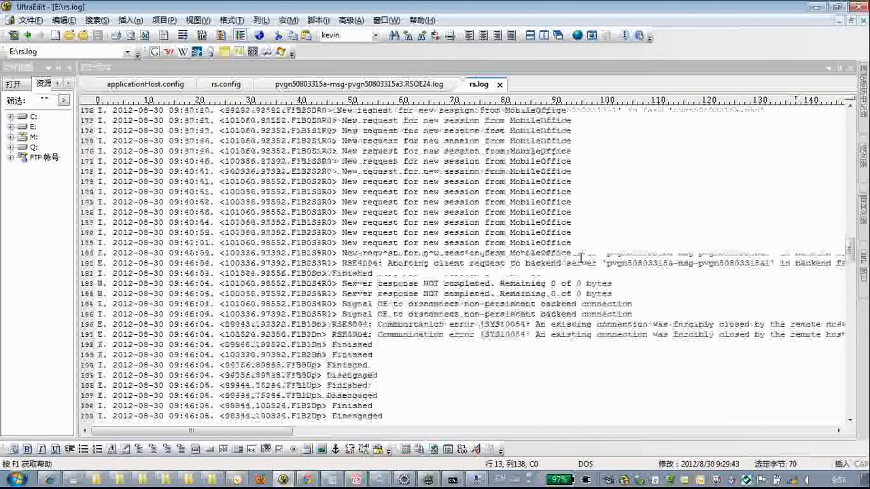
scroll(down, 3)
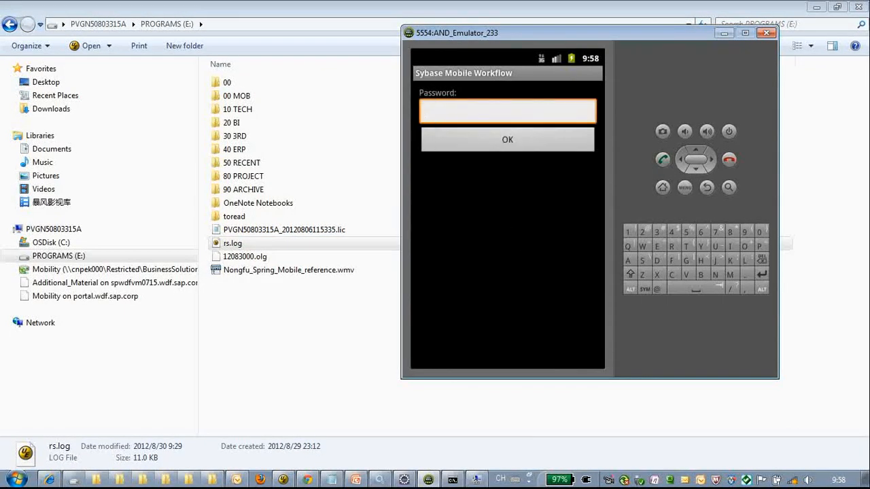
click(507, 111)
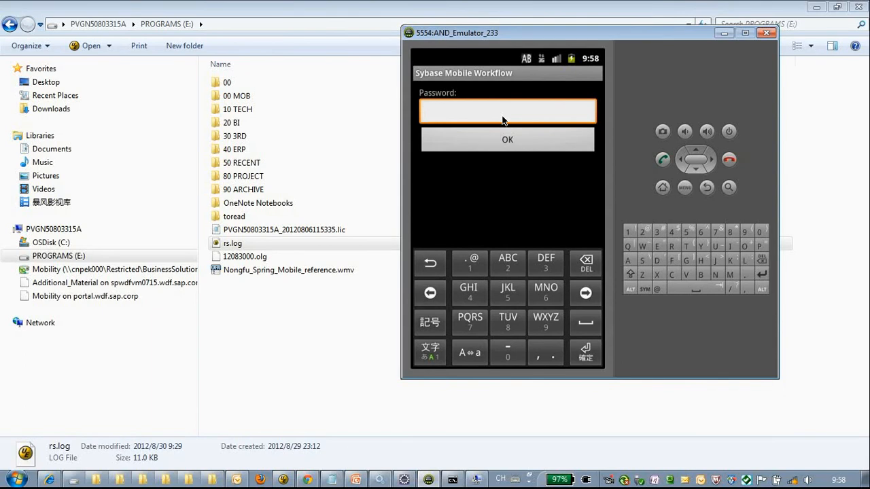
text(password)
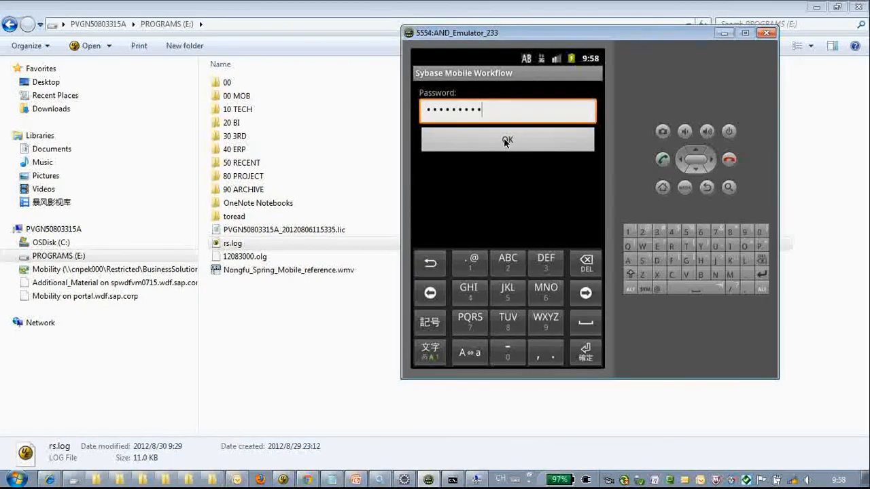
click(508, 140)
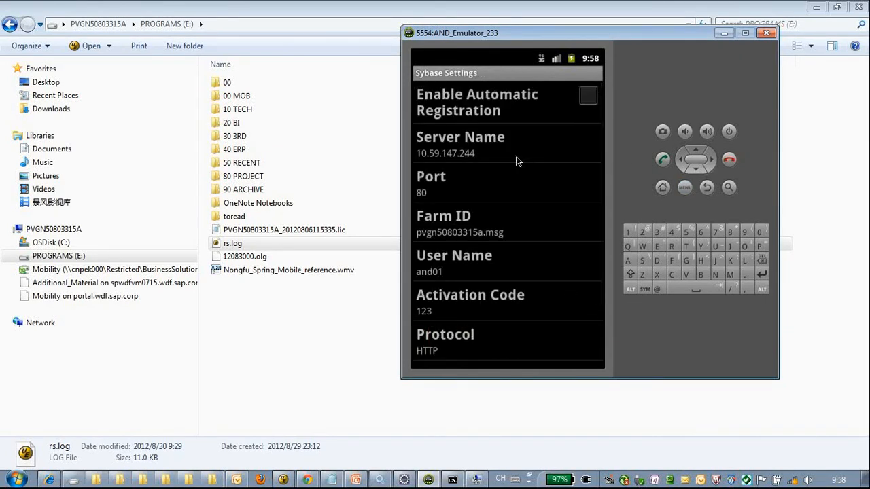
- Review the Server Name entry unchanged and scroll the Sybase Settings down to URL Suffix
click(459, 147)
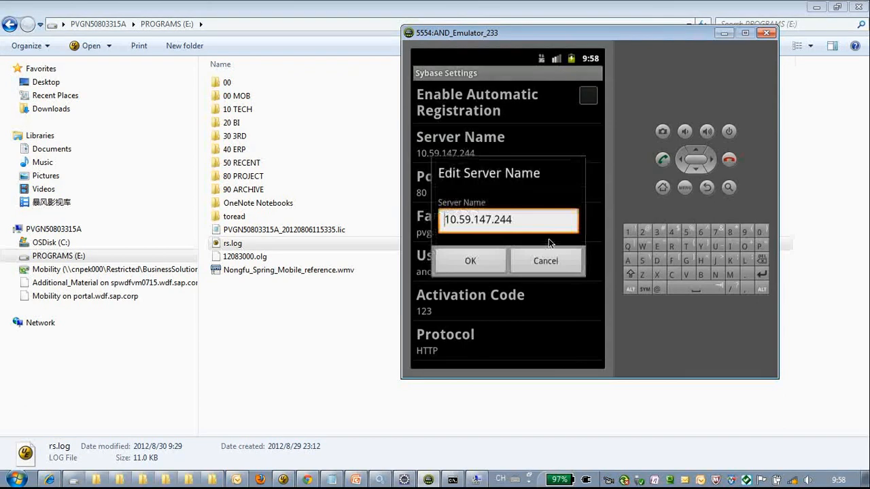
click(470, 261)
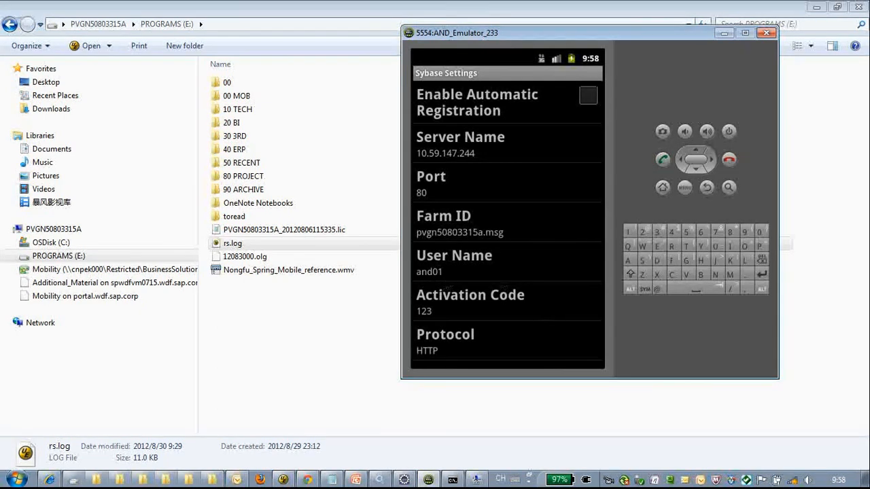
scroll(down, 3)
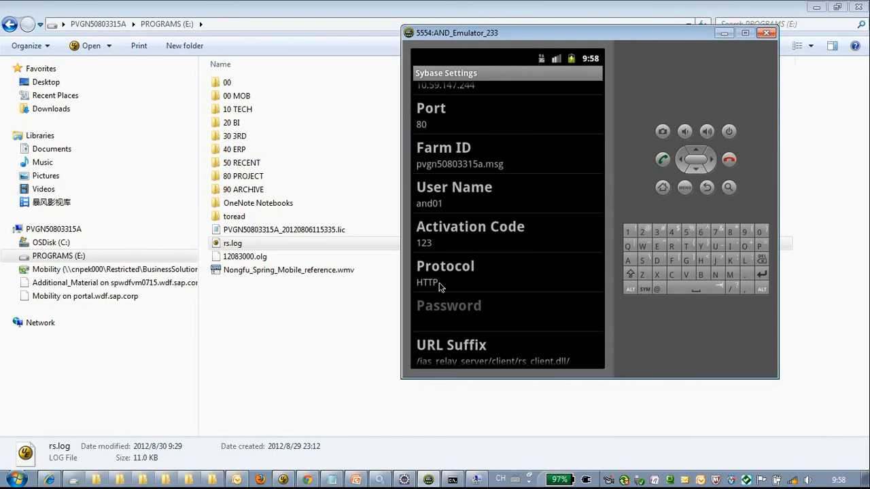
mouse_move(461, 320)
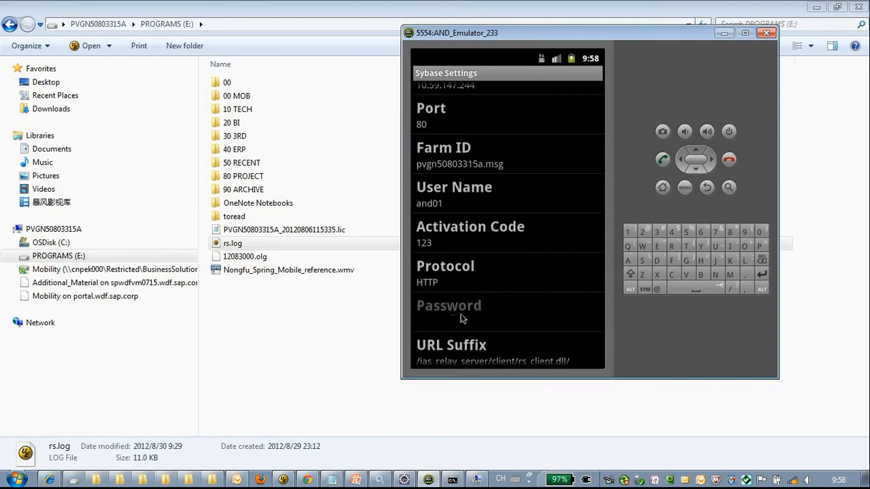
scroll(down, 3)
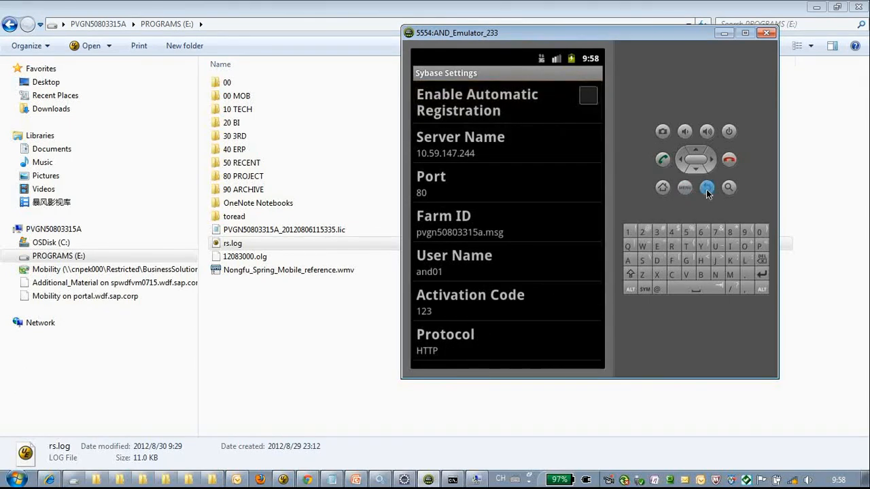
- Go back from Sybase Settings to the empty workflow inbox
click(685, 187)
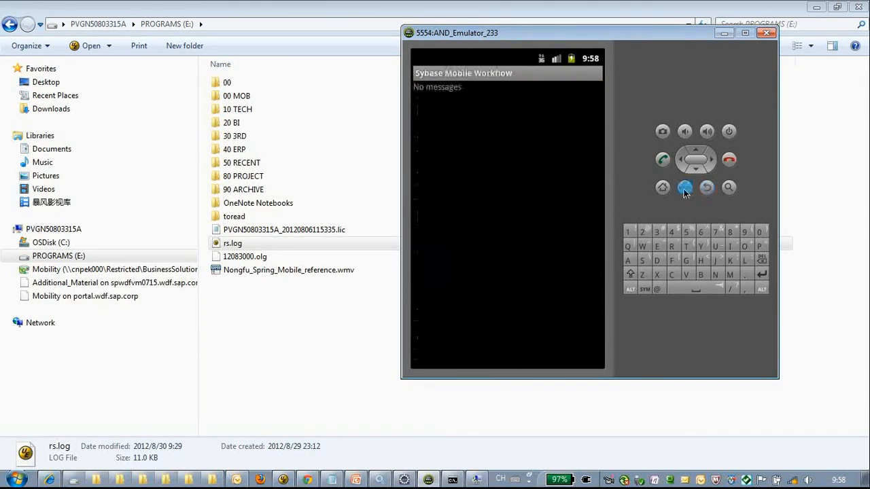
click(685, 188)
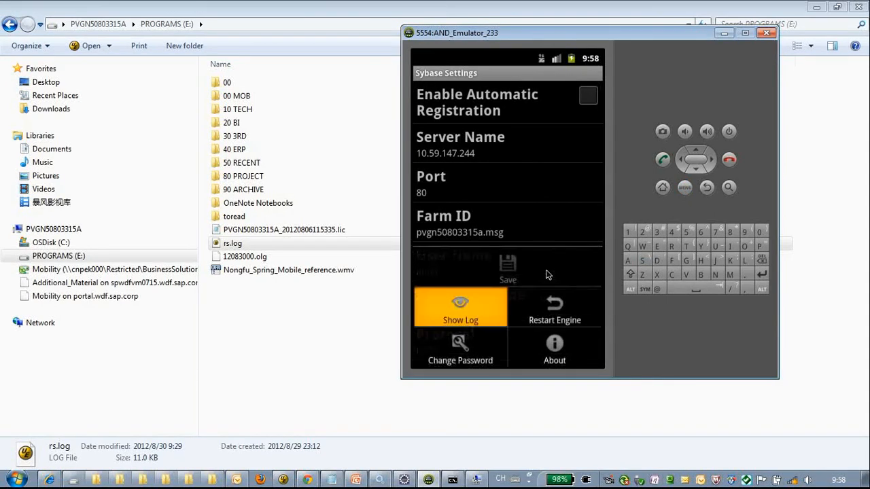
- View the Status Events log showing connected-to-server events at 09:54, then return to settings
click(459, 306)
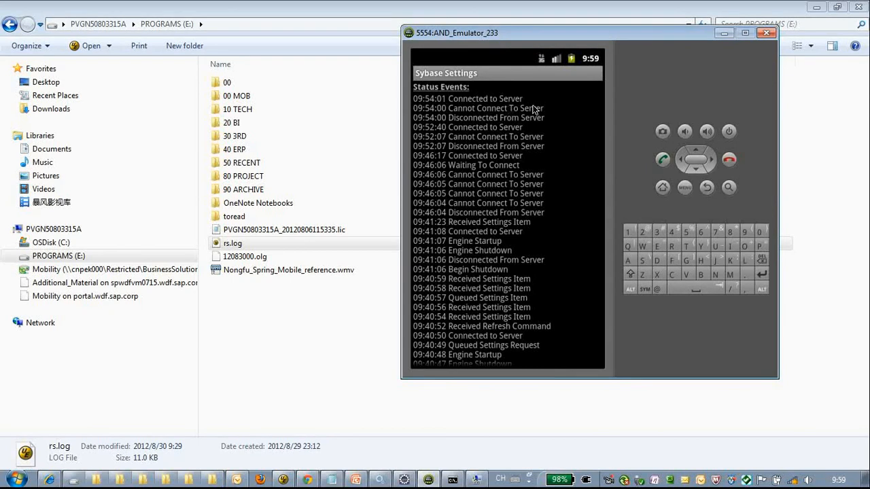
mouse_move(543, 107)
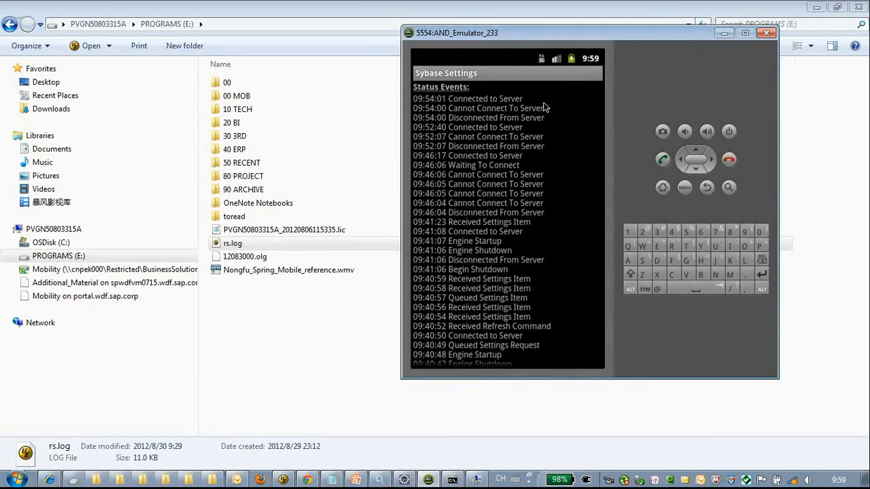
click(685, 188)
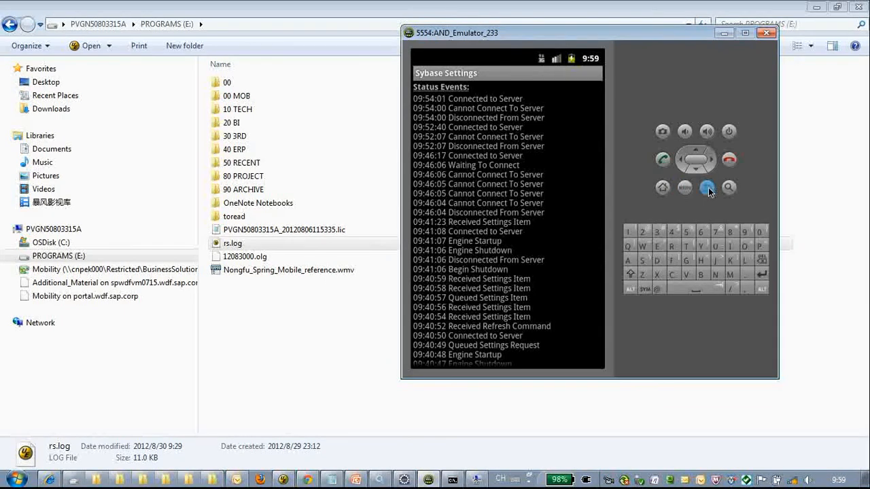
click(685, 188)
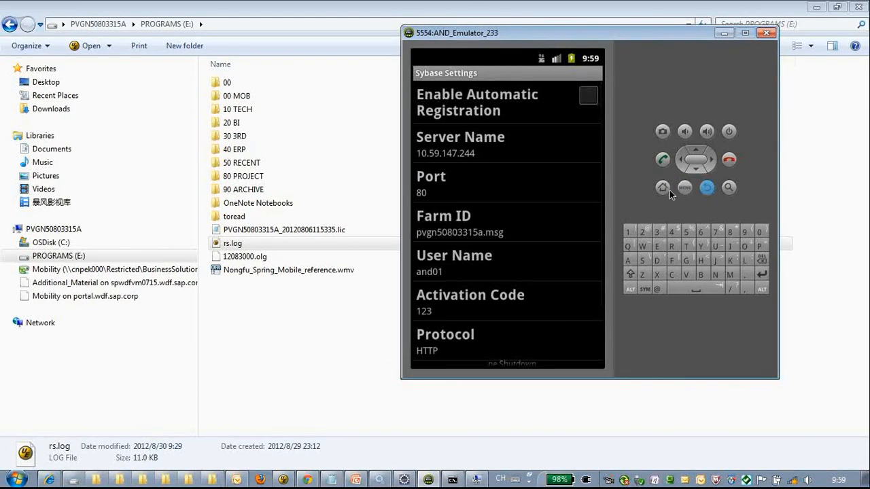